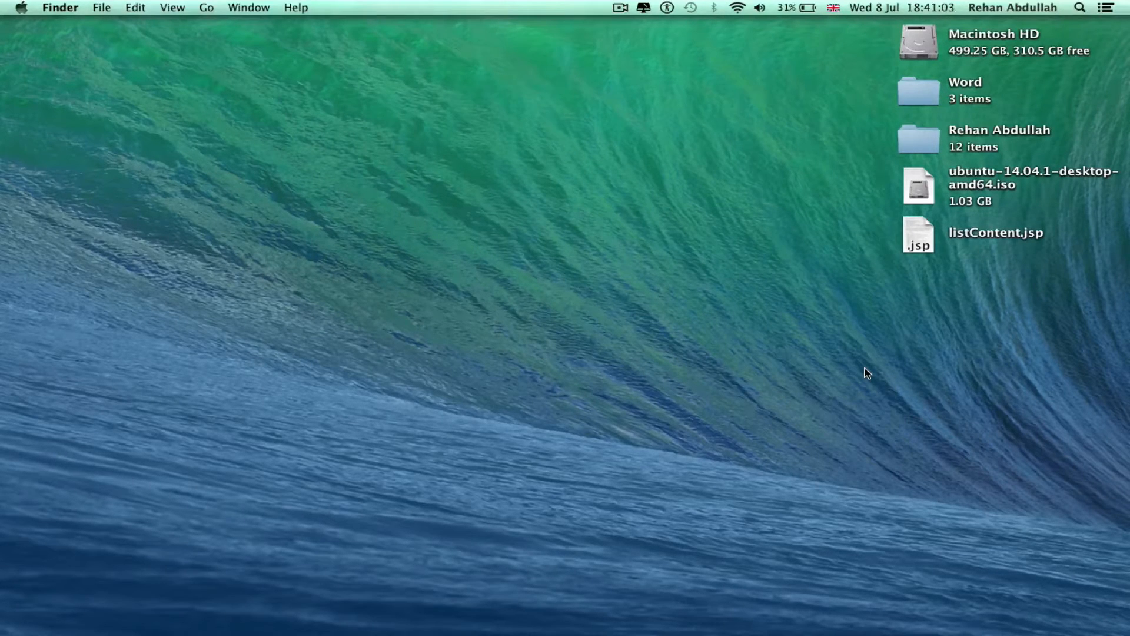
- Launch TextEdit from a Launchpad search for 'tex', then quit it
click(104, 610)
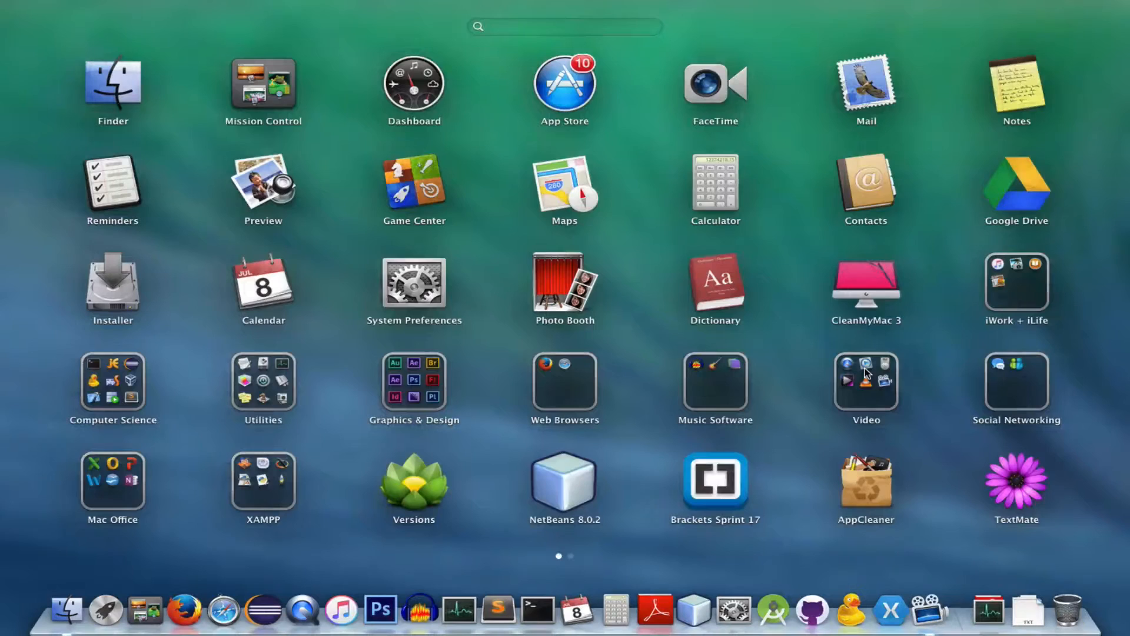
text(tex)
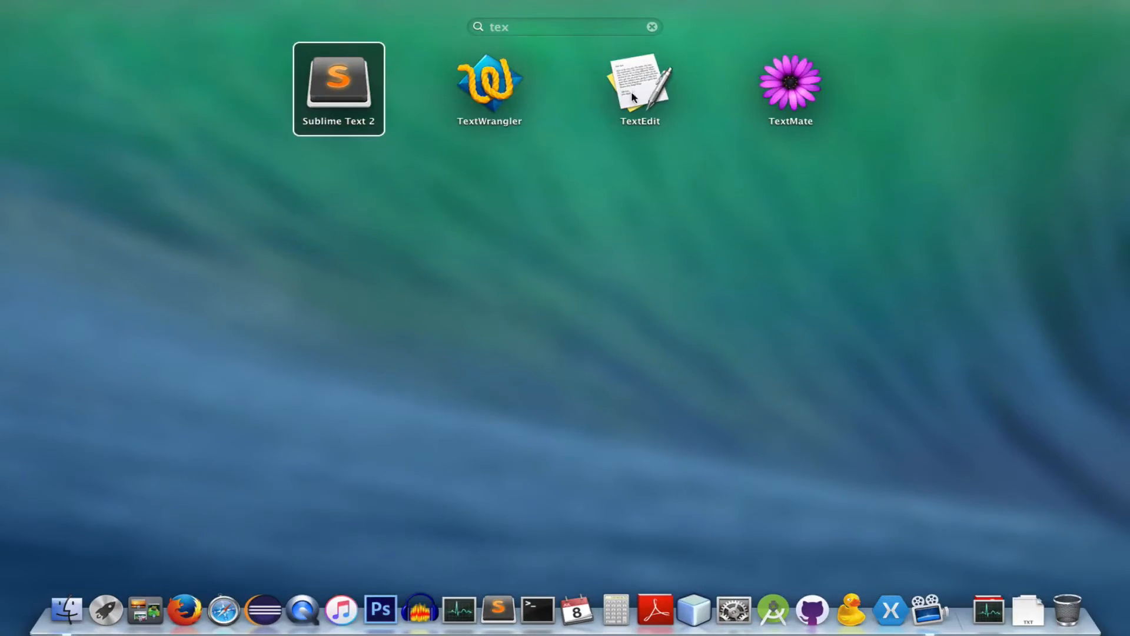
double_click(640, 80)
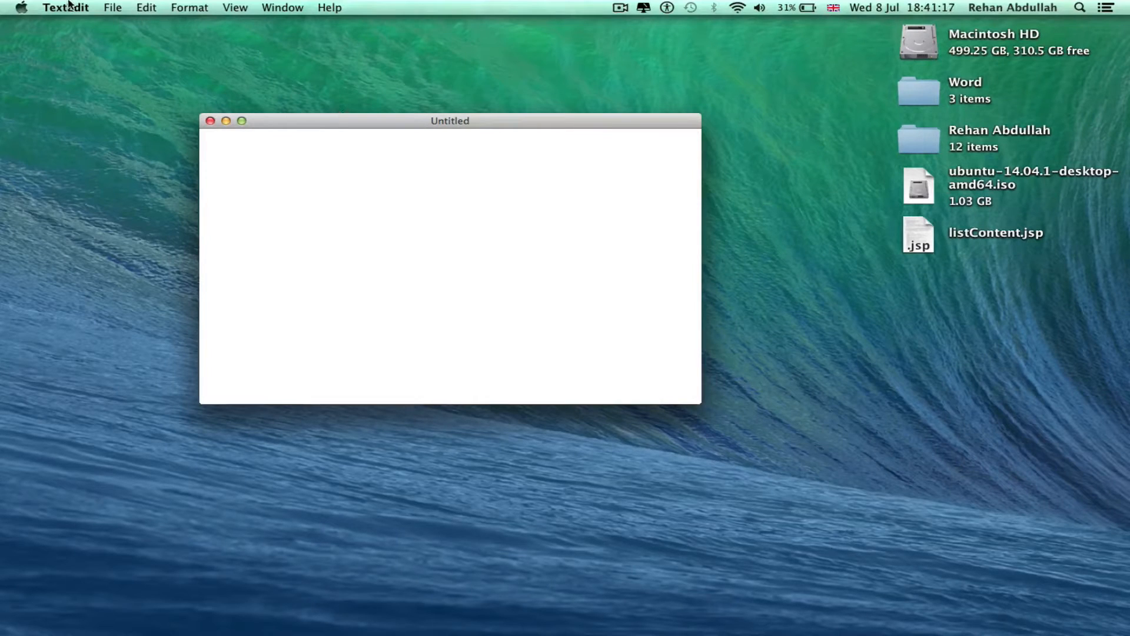
click(210, 120)
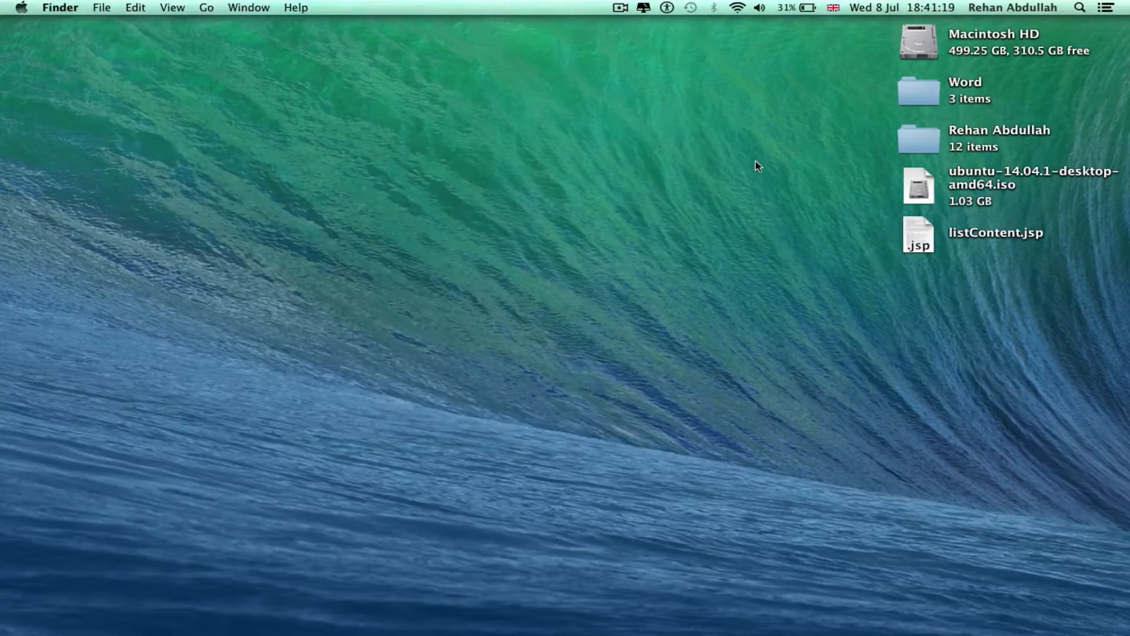
- Quit Notepad, search 'jed', and bring up the Sublime Text 2 application menu
click(106, 610)
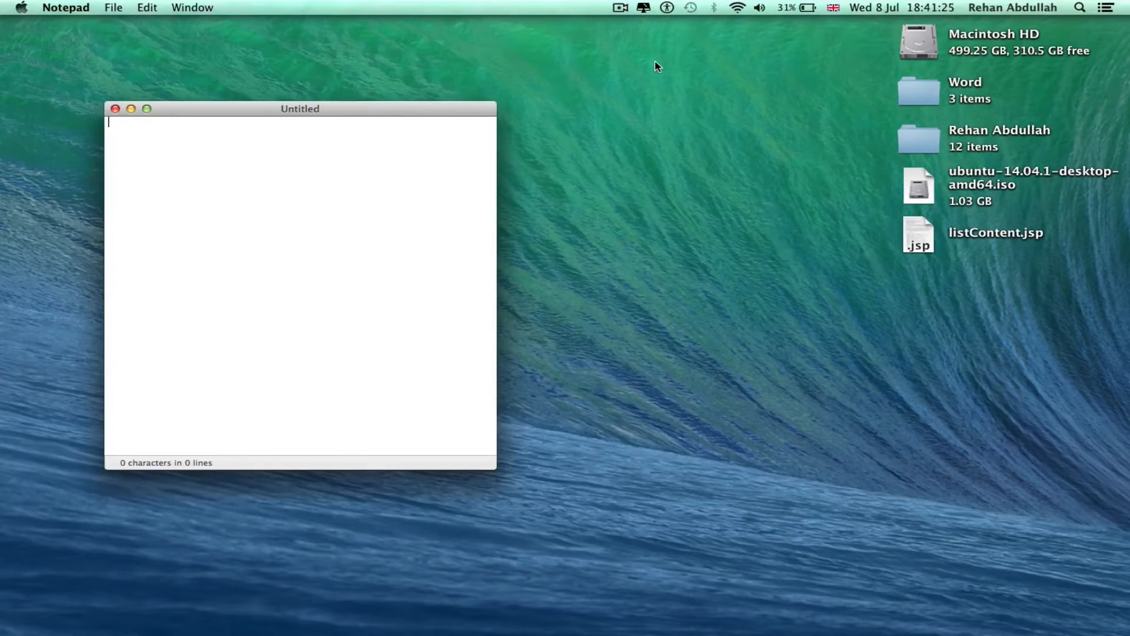
click(65, 7)
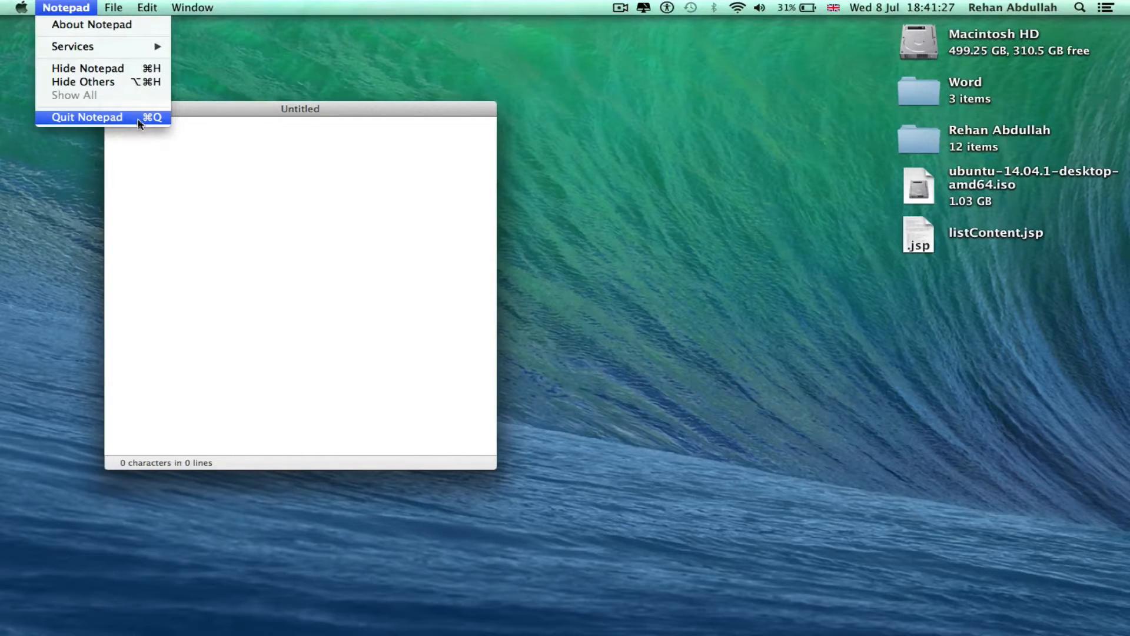
click(86, 117)
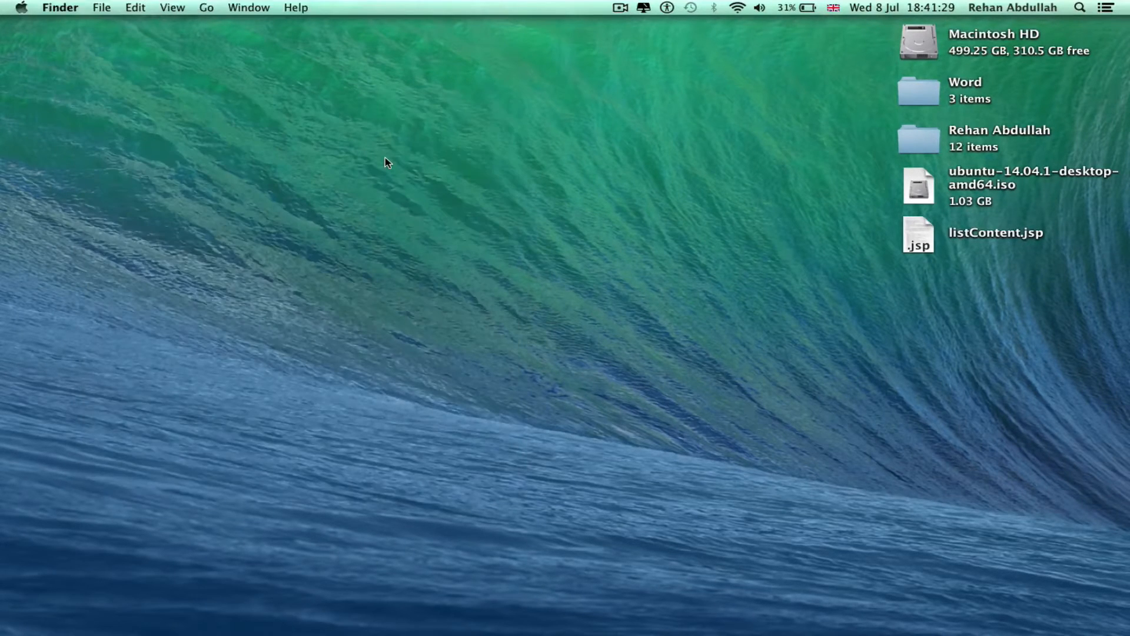
mouse_move(504, 179)
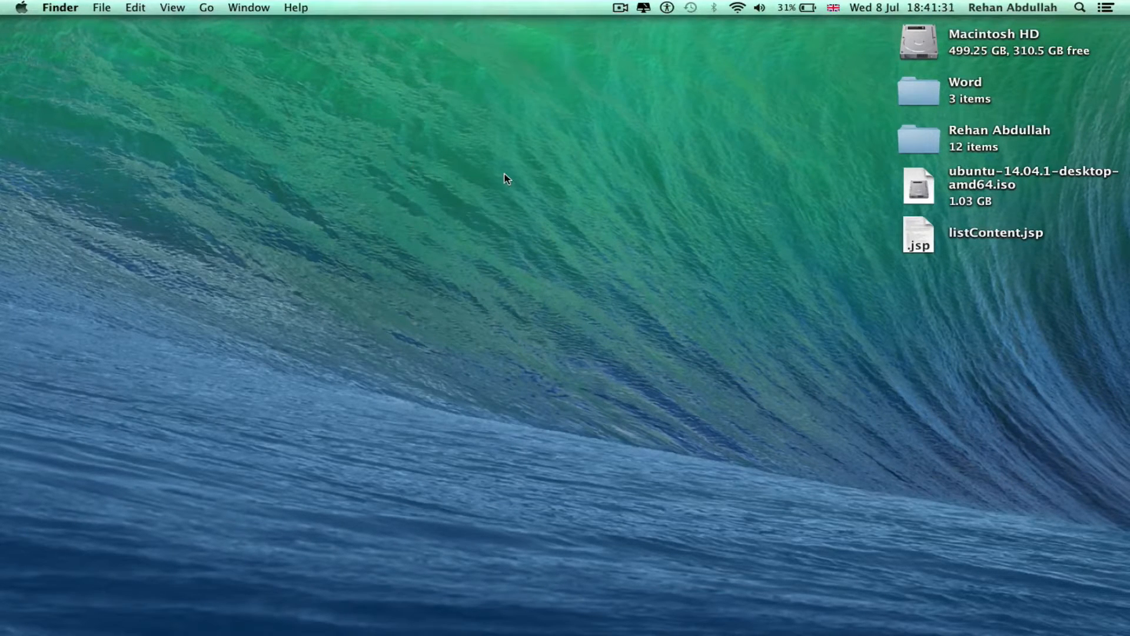
text(jed)
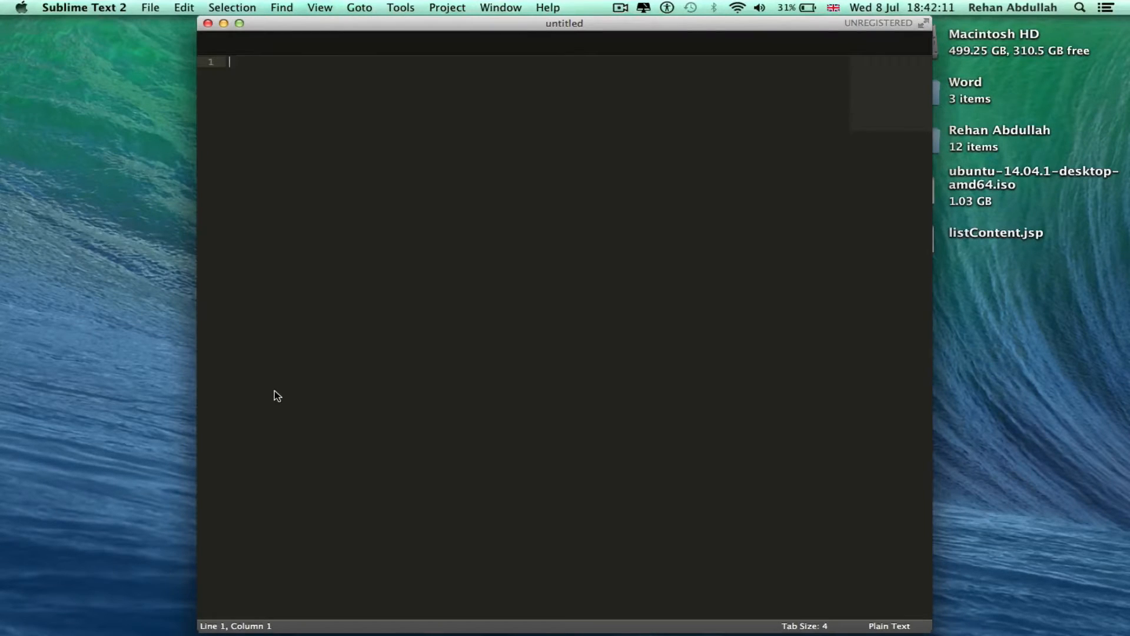
click(83, 8)
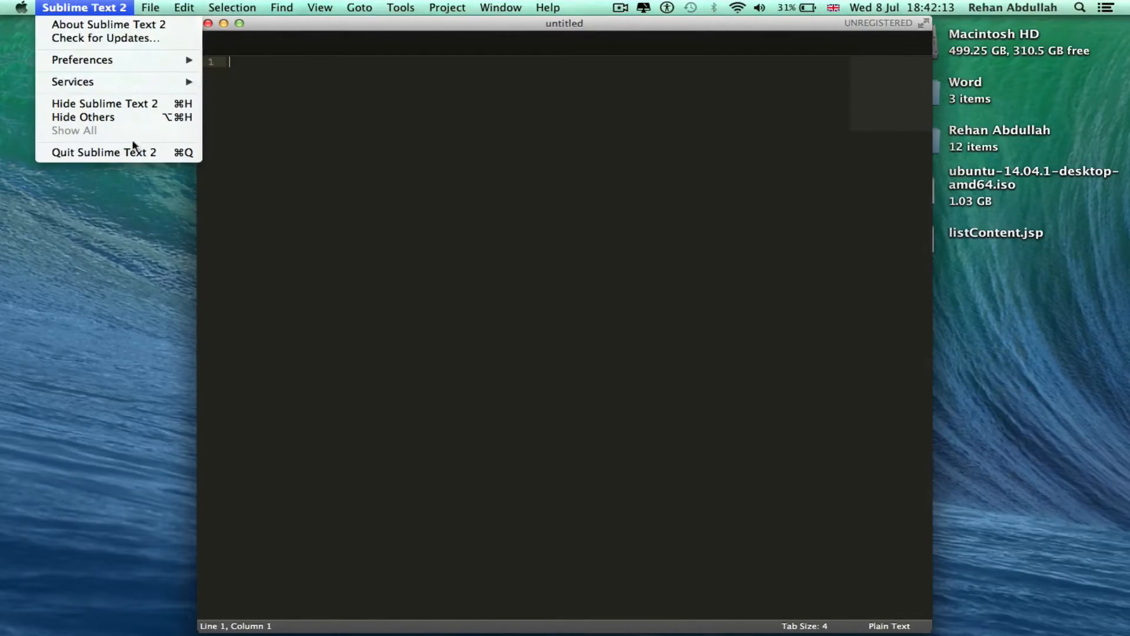
mouse_move(103, 152)
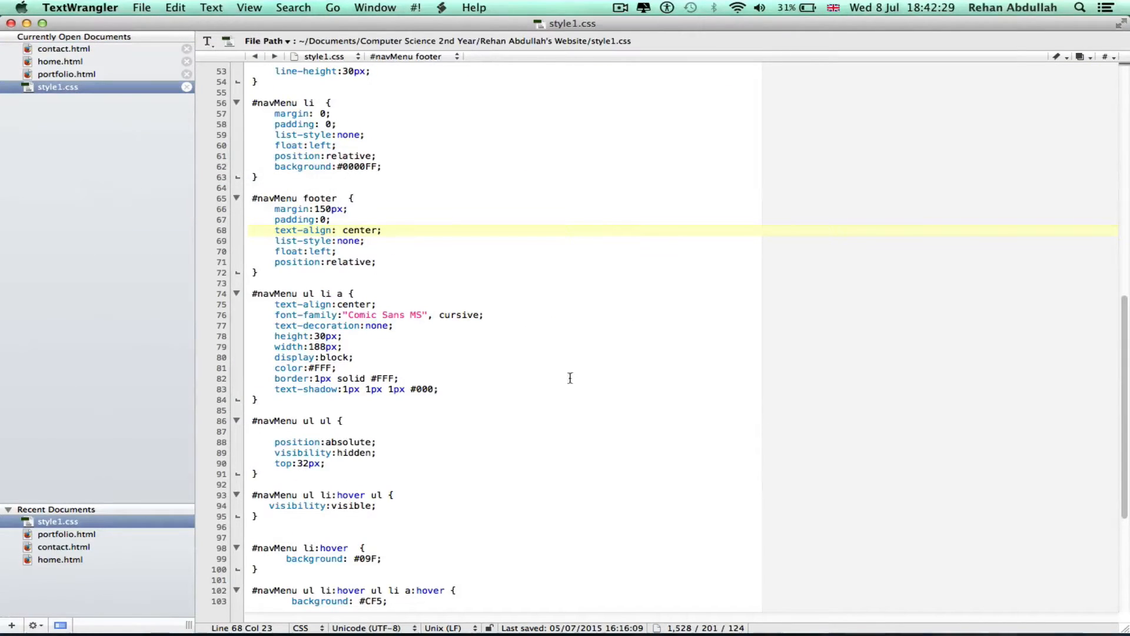
- Open the TextWrangler application menu to quit TextWrangler
click(80, 8)
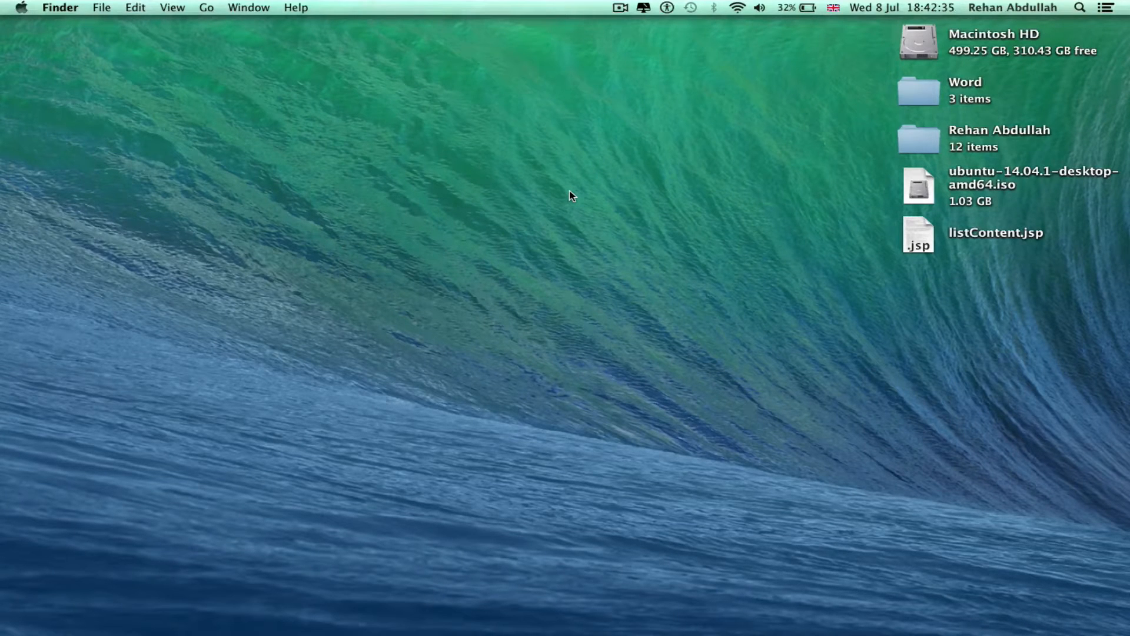
mouse_move(536, 622)
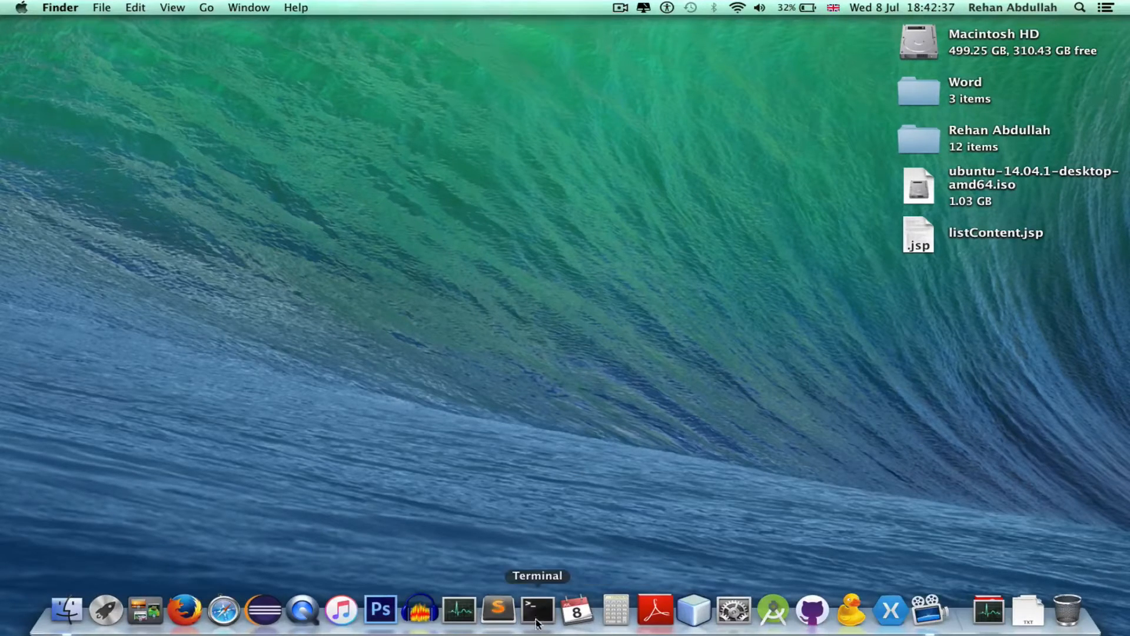
- Launch Terminal, change to Desktop/ and create prog1.c
click(536, 610)
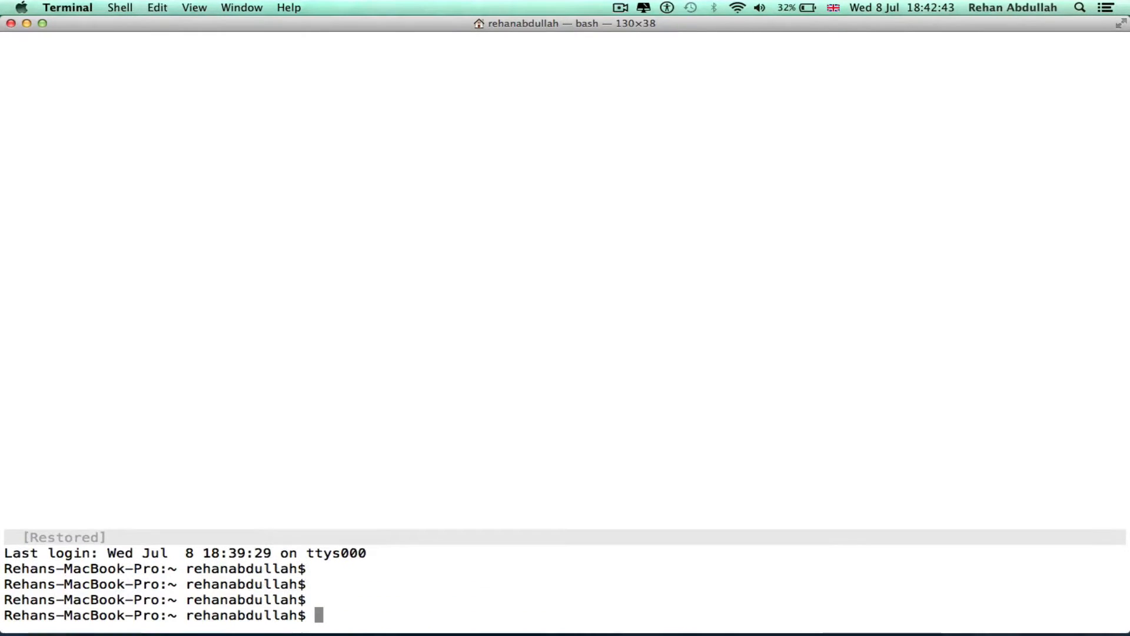
text(cd Desktop/)
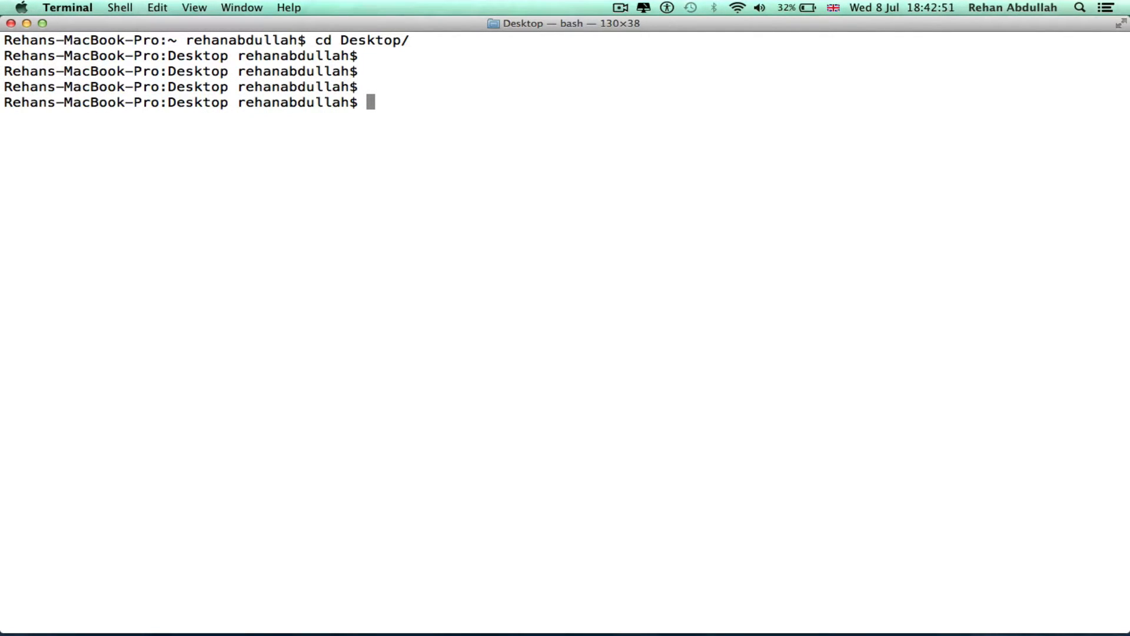
text(m)
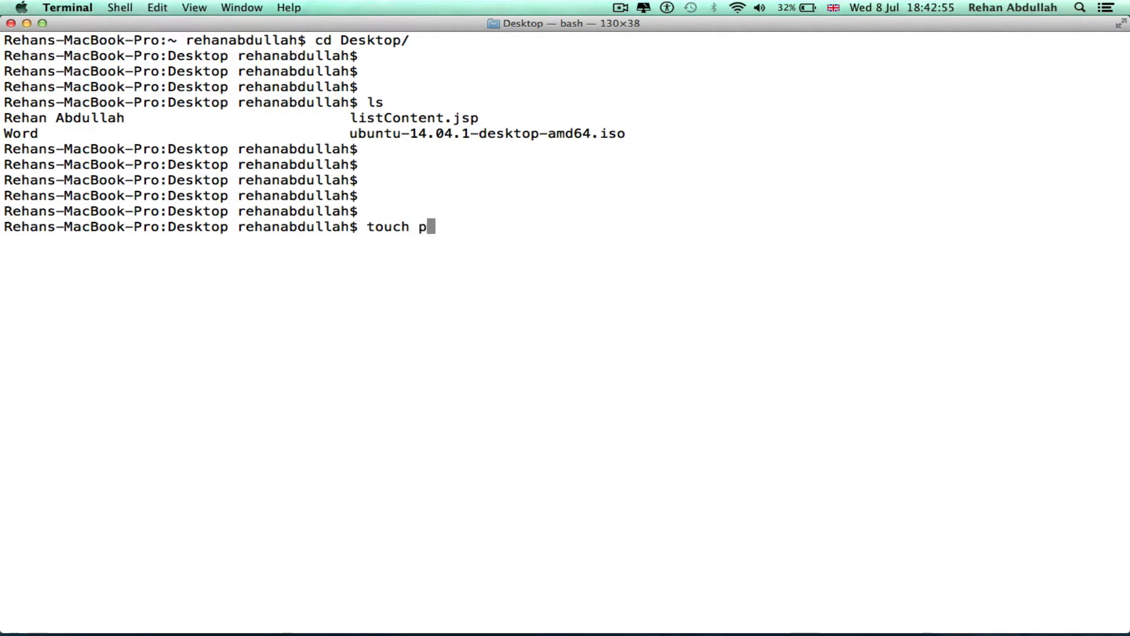
text(rog1.c)
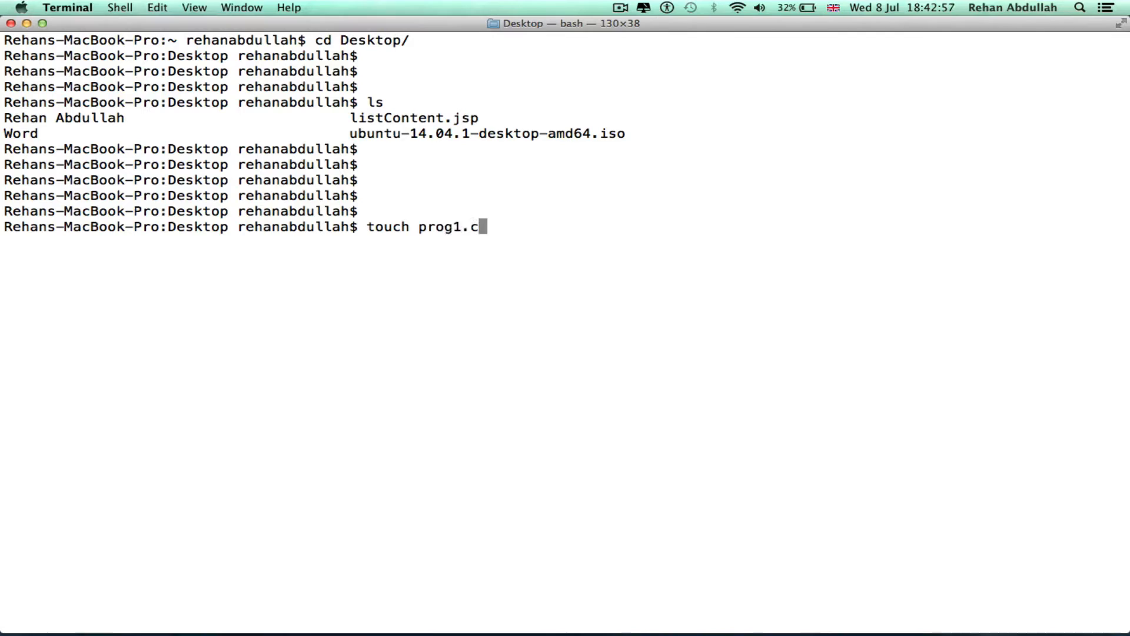
- Open prog1.c in nano, remove it, run ls -l, and quit Terminal
text(nano prog1.c)
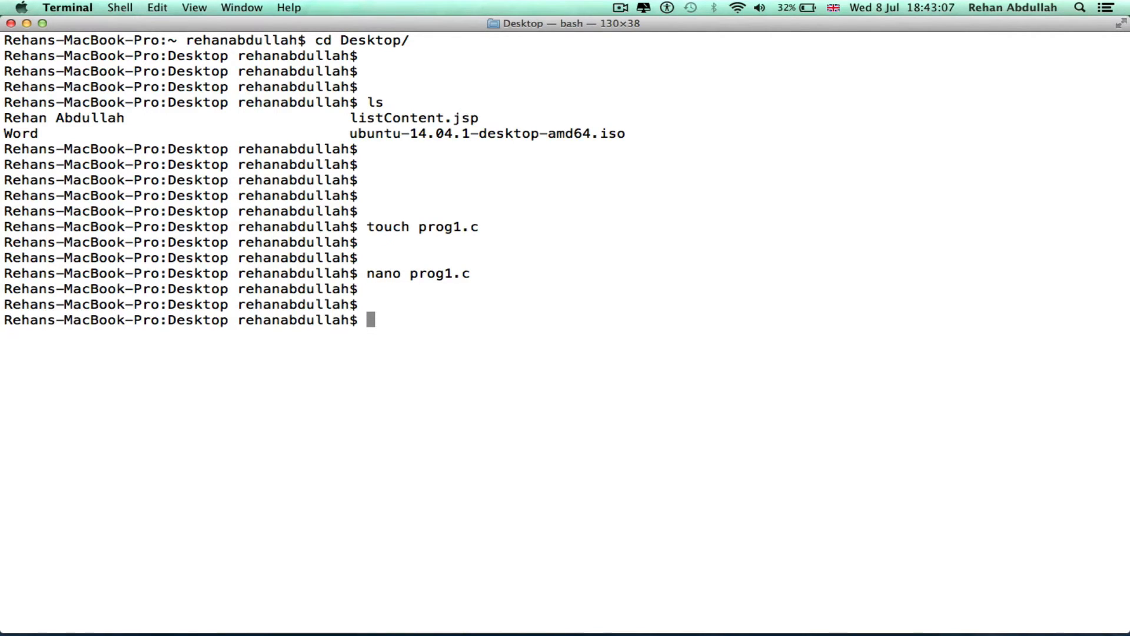
text(rm prog1.c)
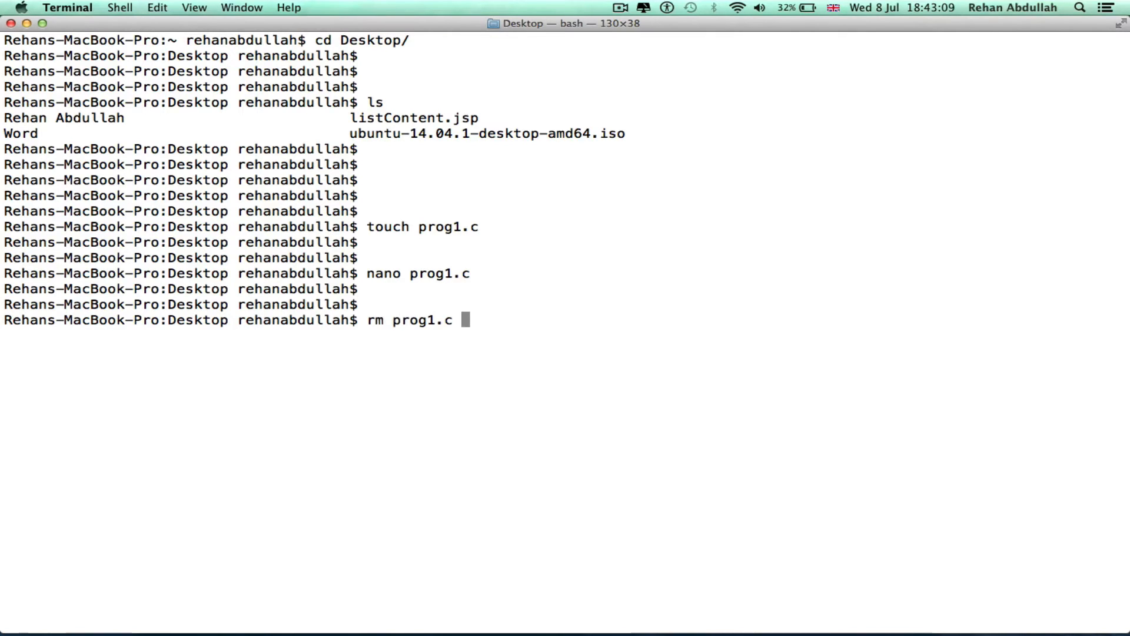
text(ls -l)
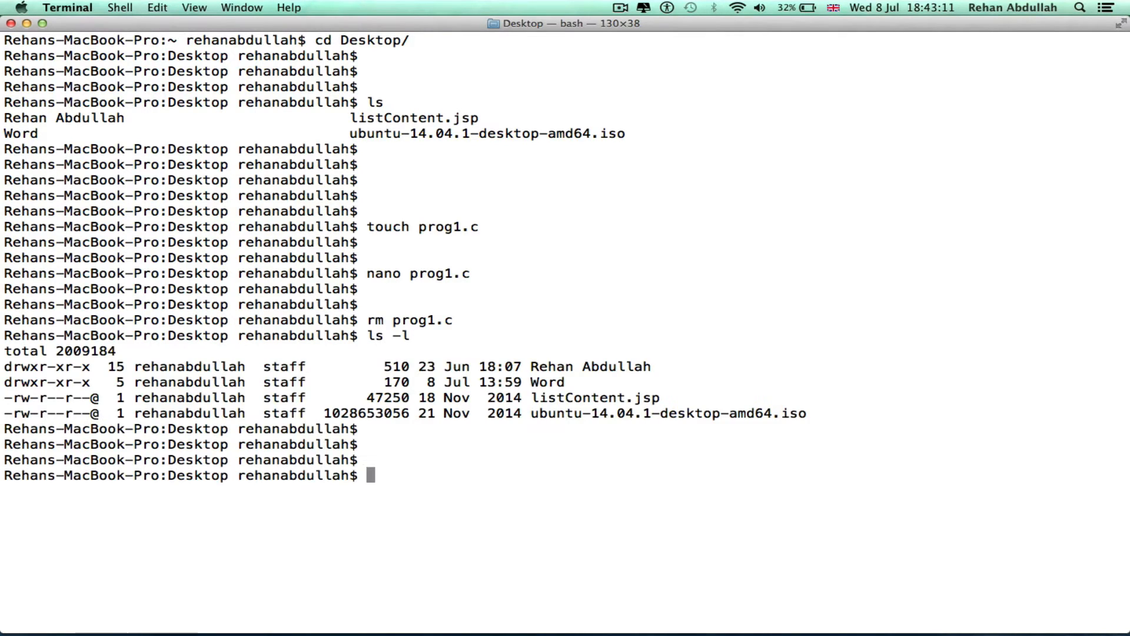
click(68, 7)
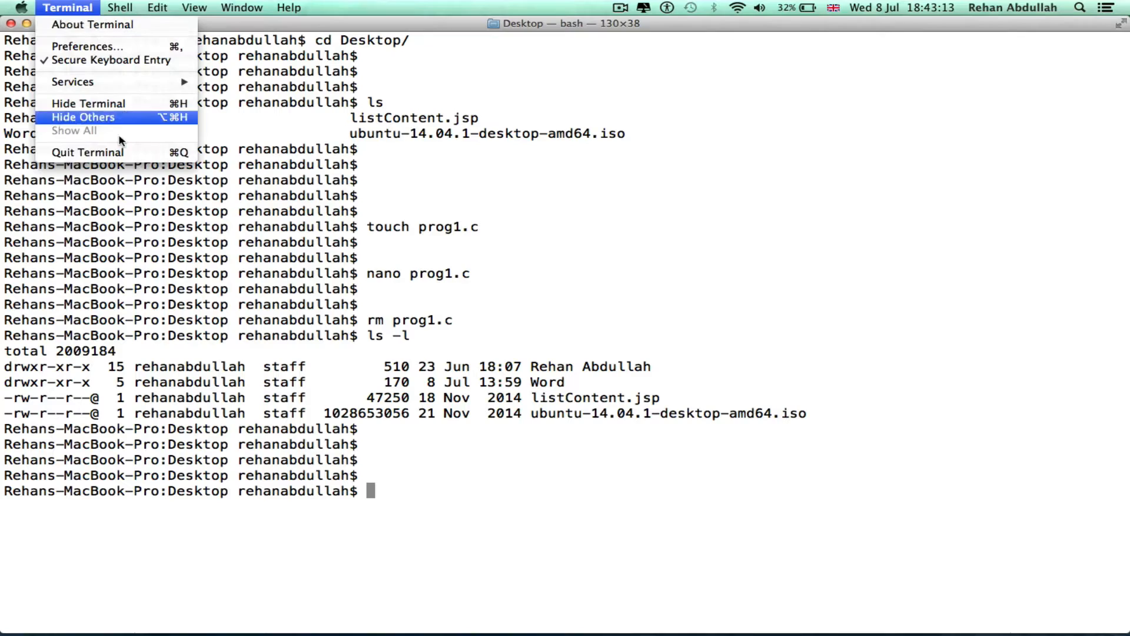
click(88, 103)
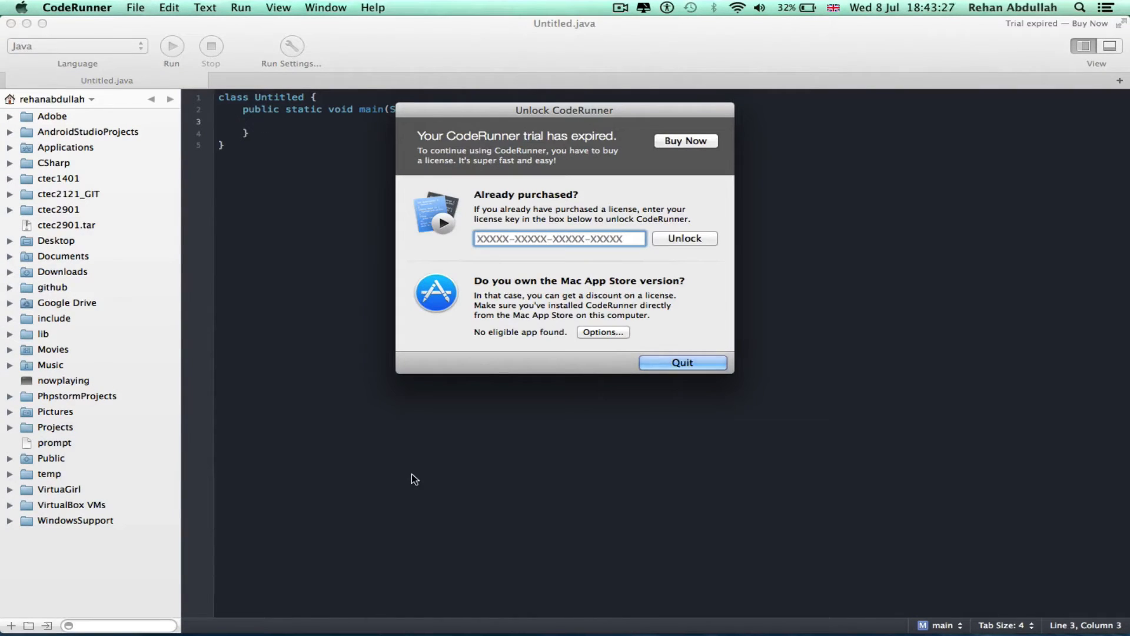
- Try the placeholder licence, dismiss the prompts, and quit CodeRunner
click(683, 238)
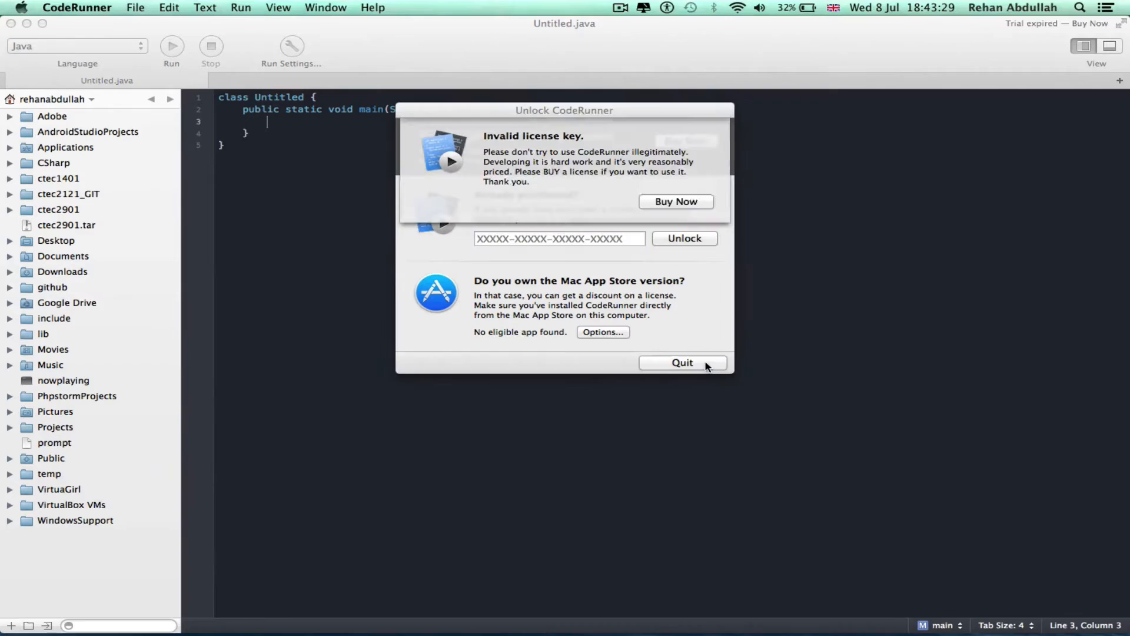
click(681, 363)
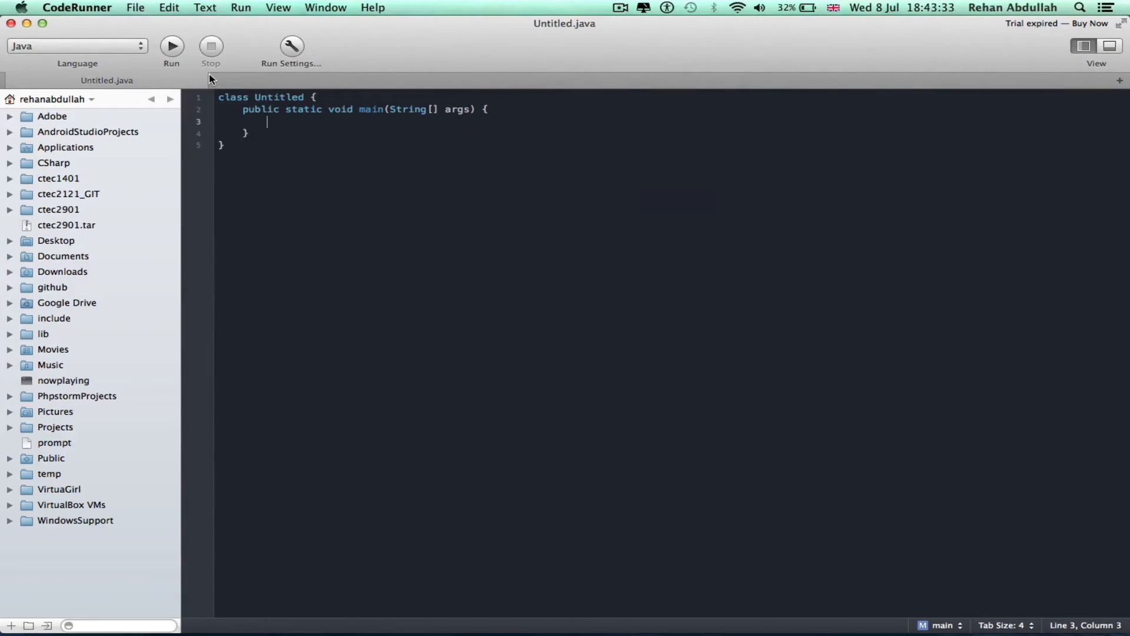
click(77, 7)
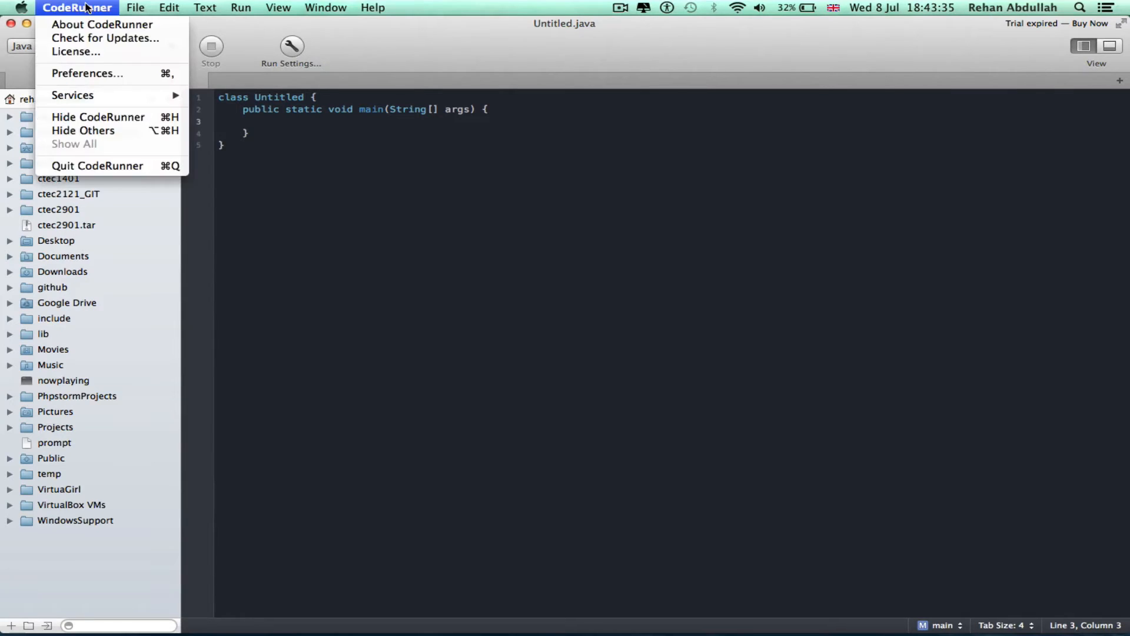
click(75, 51)
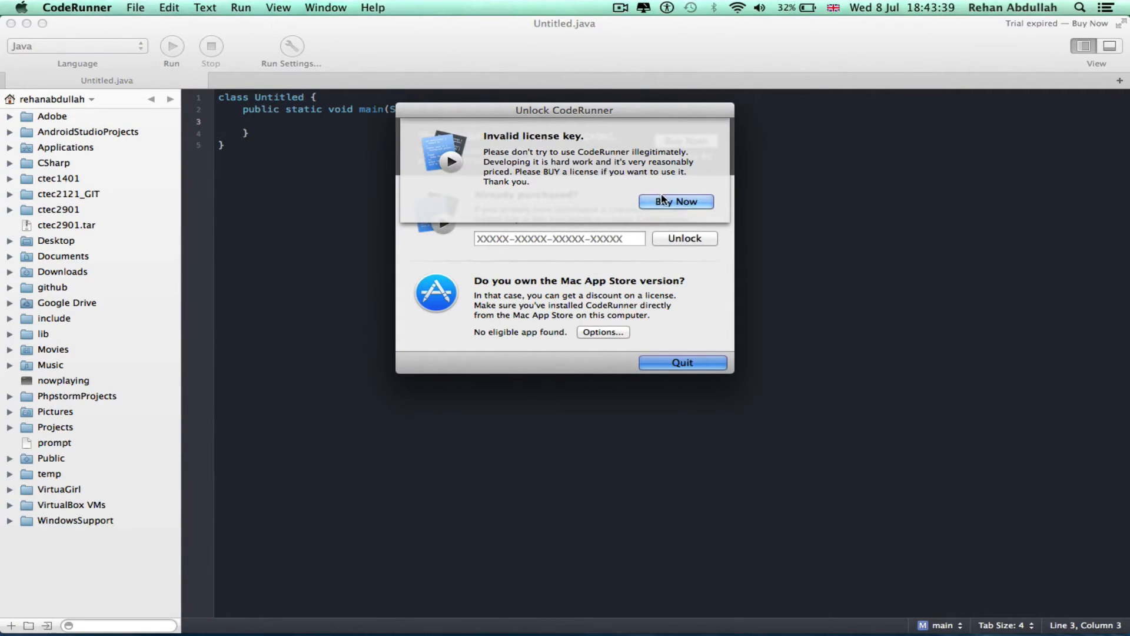
click(681, 362)
text(php)
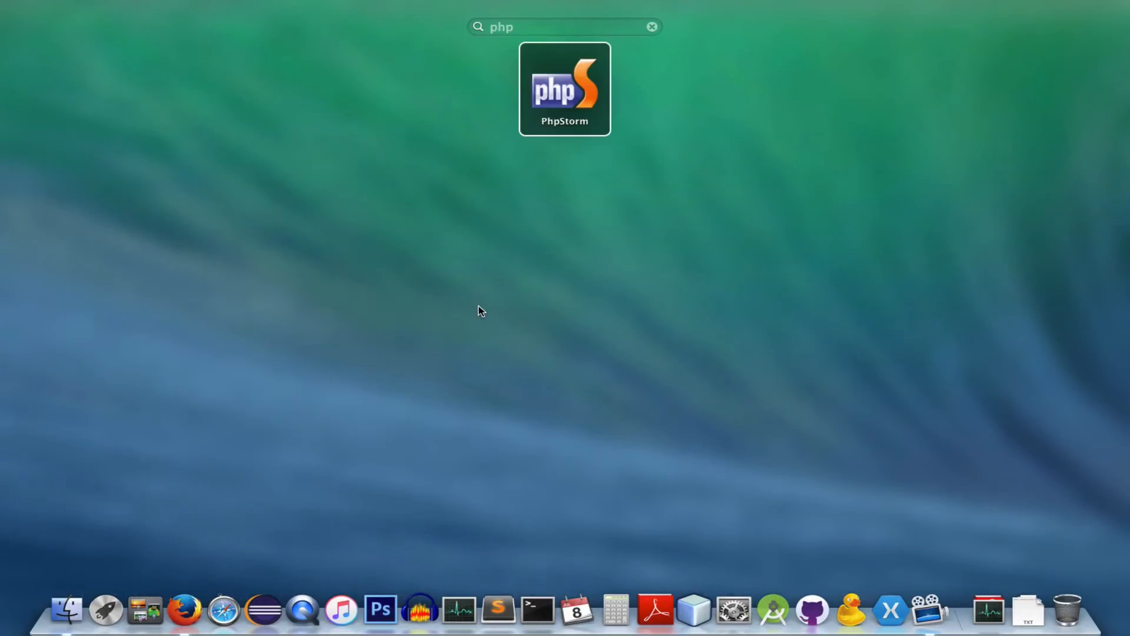
- Launch PhpStorm, dismiss the tip of the day, quit it, and return to desktop
key(escape)
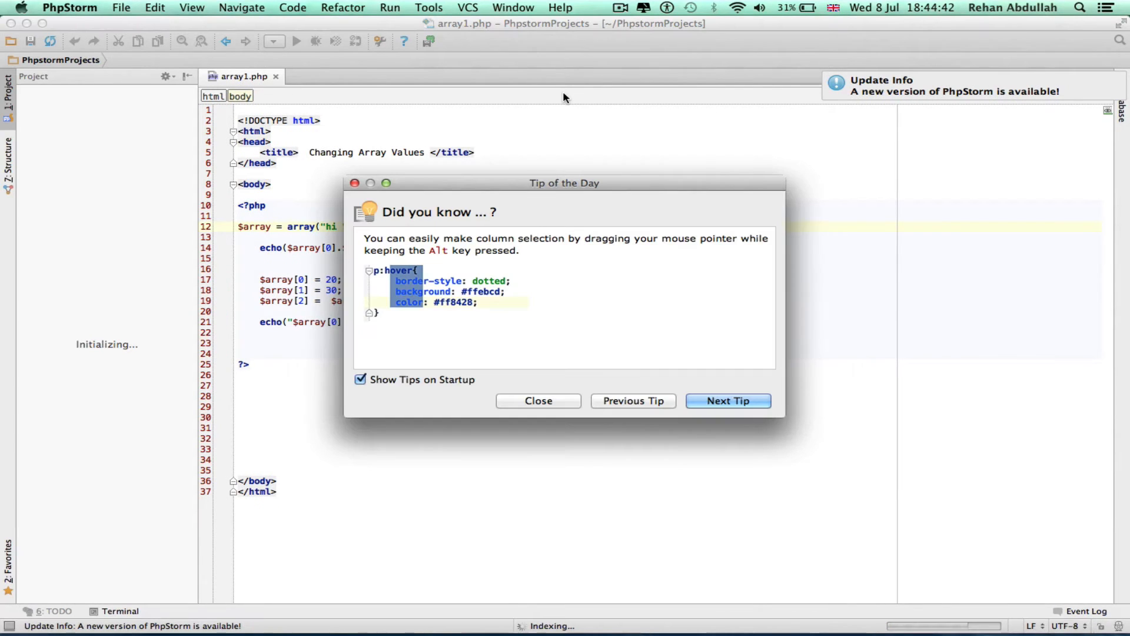
click(537, 400)
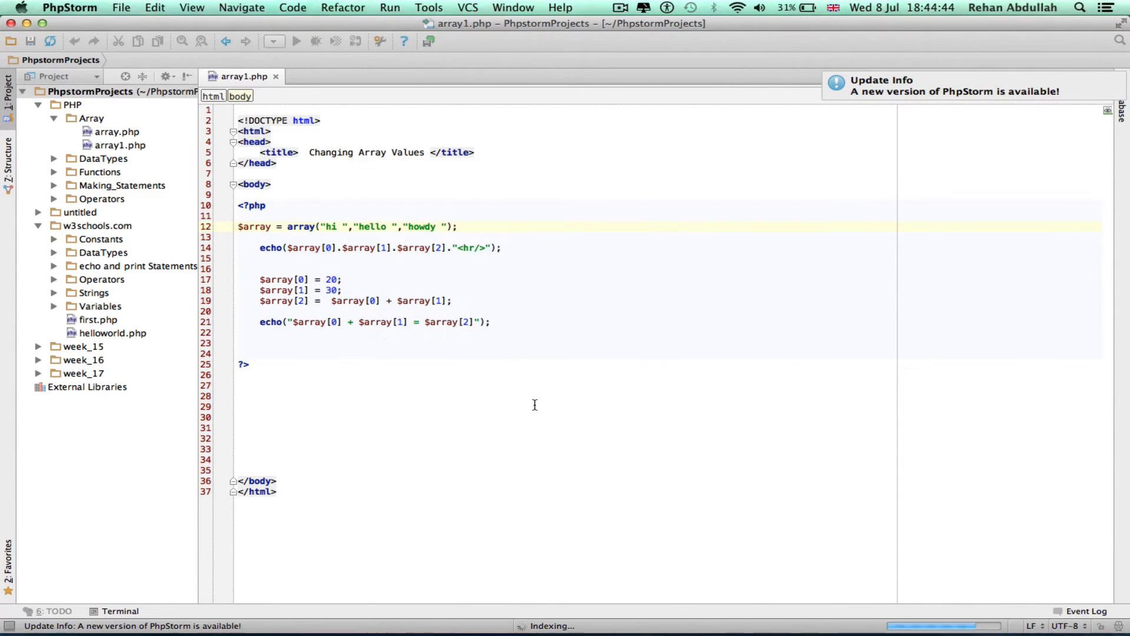
click(70, 7)
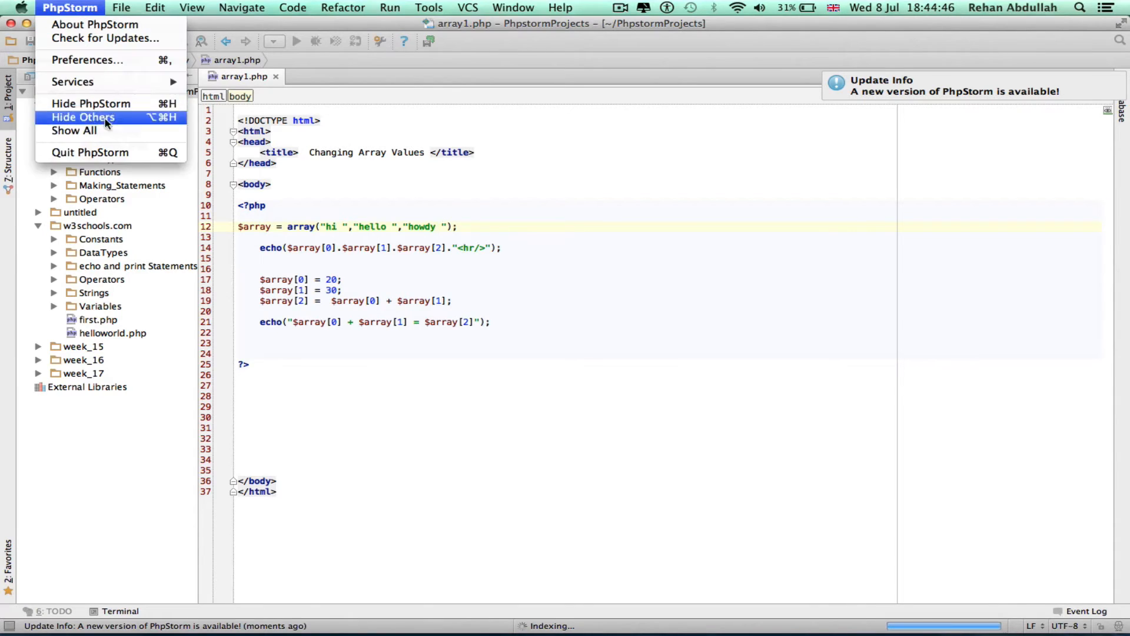
click(89, 152)
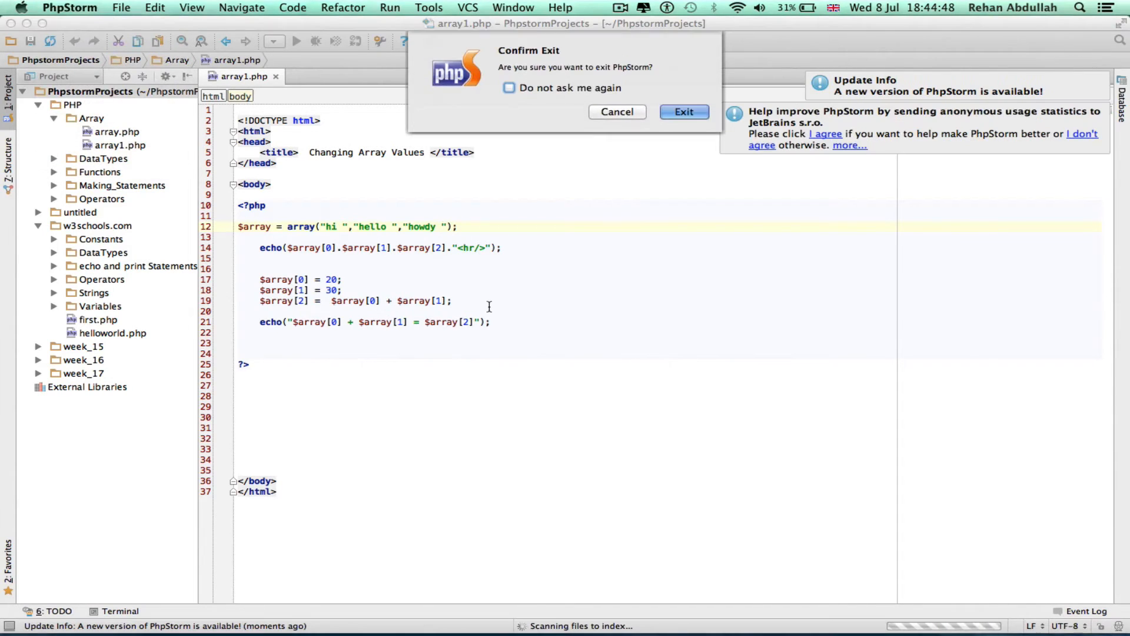
click(616, 111)
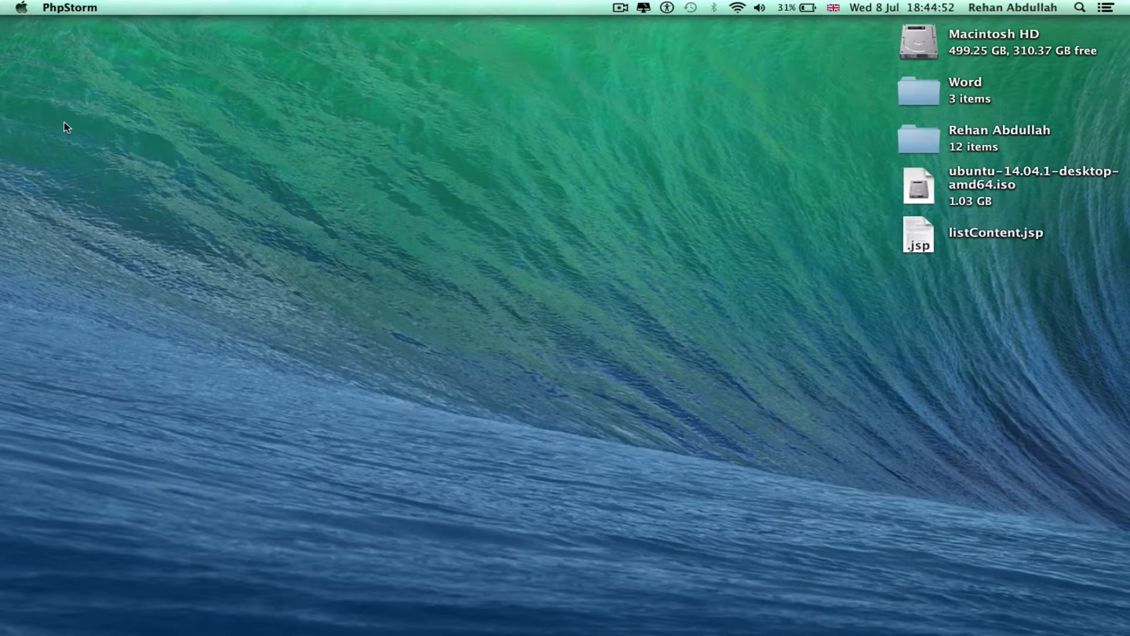
click(569, 329)
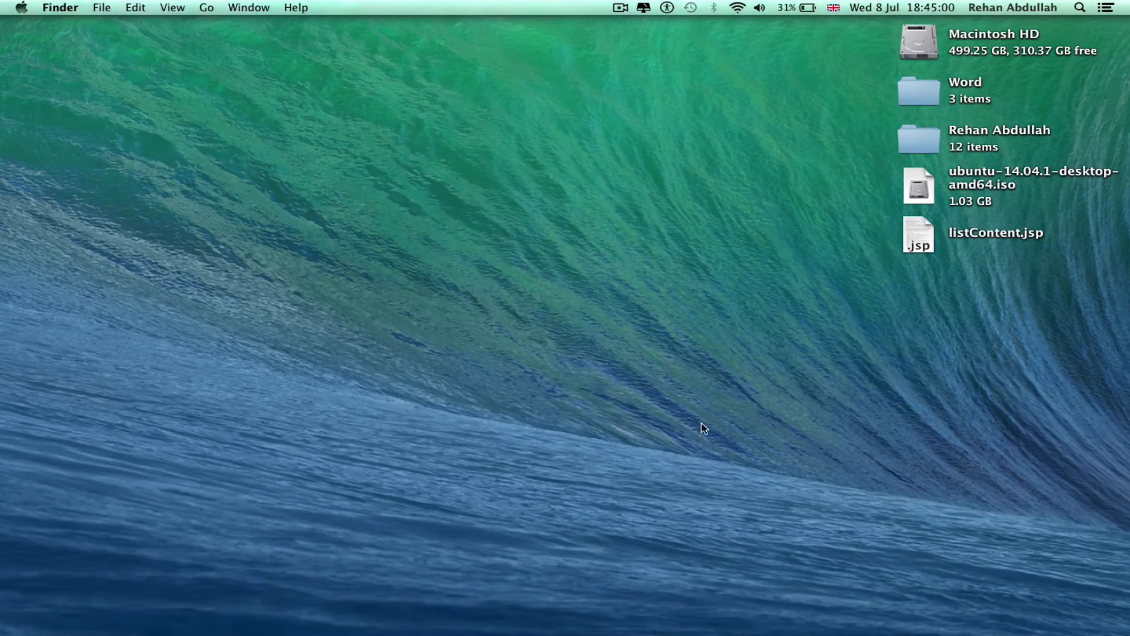
mouse_move(834, 417)
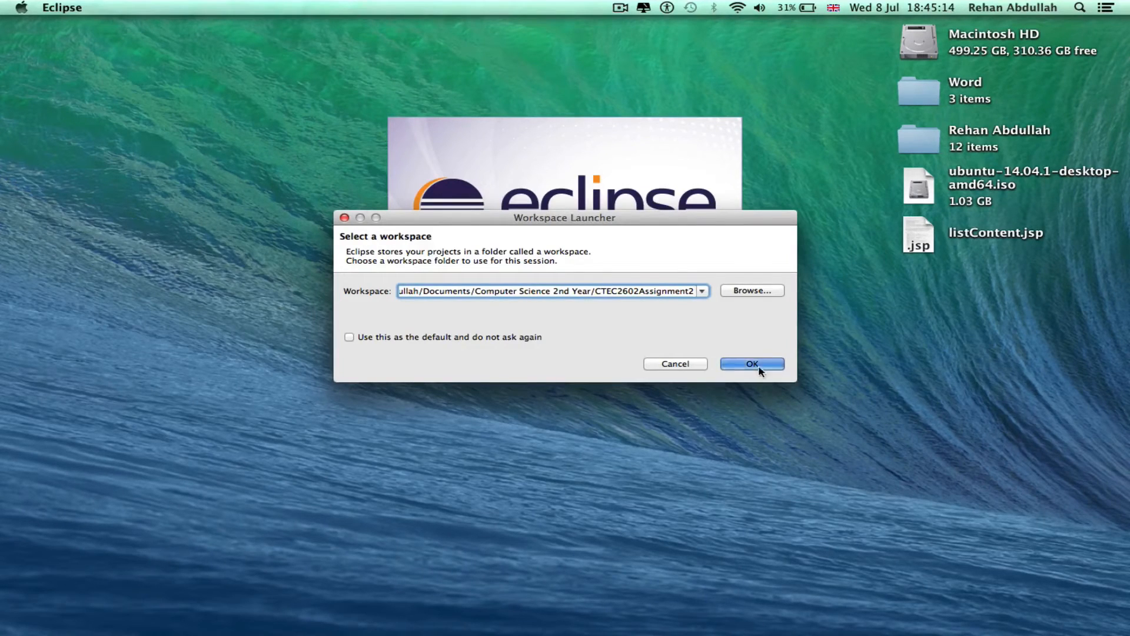
- Accept the assignment workspace and launch Eclipse Luna
click(751, 363)
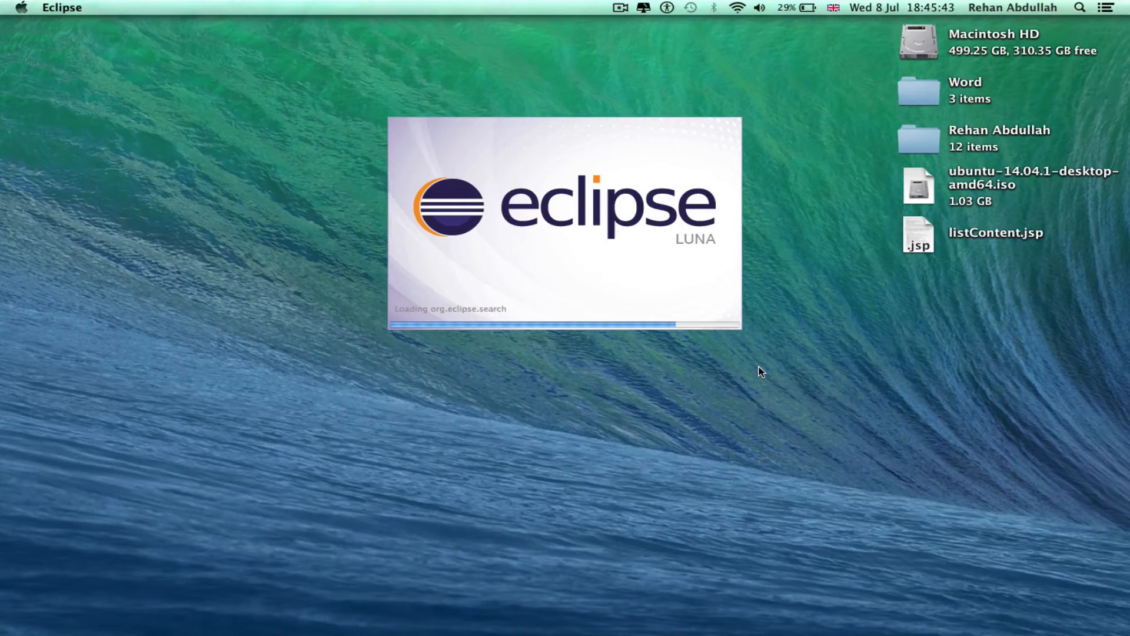
click(643, 7)
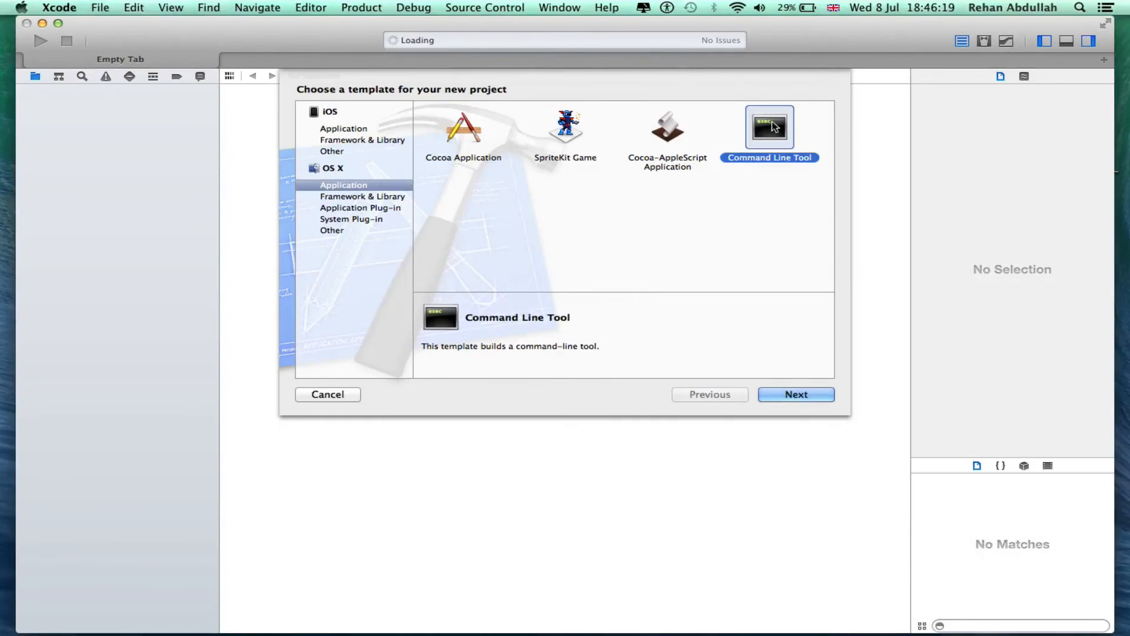
- Create a C Command Line Tool project named Hello on the Desktop
click(796, 395)
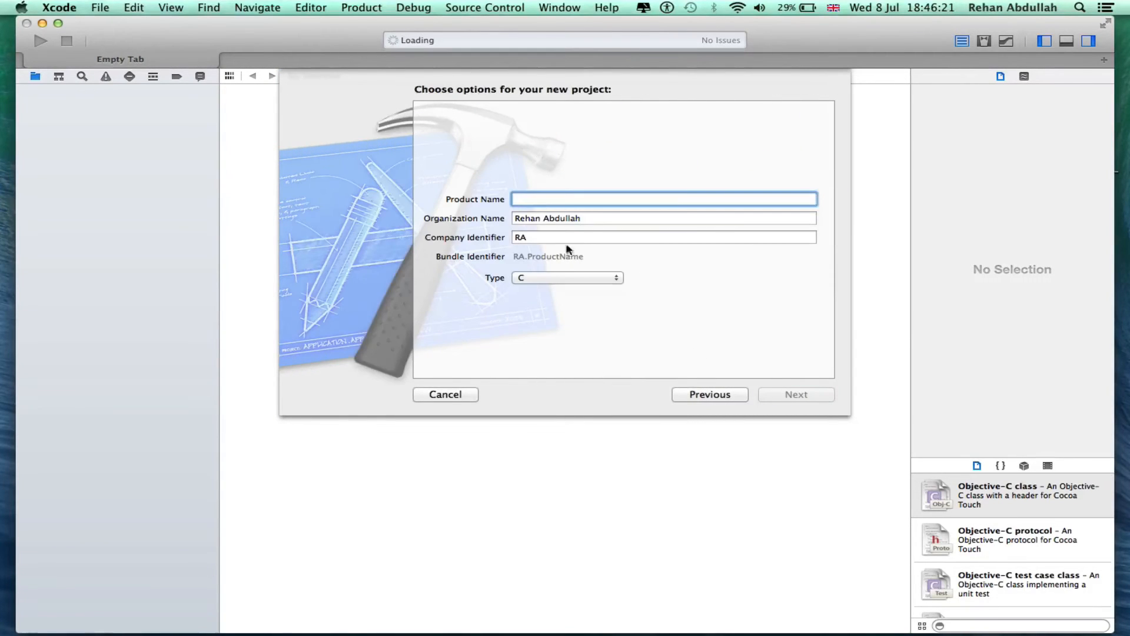
text(Hell)
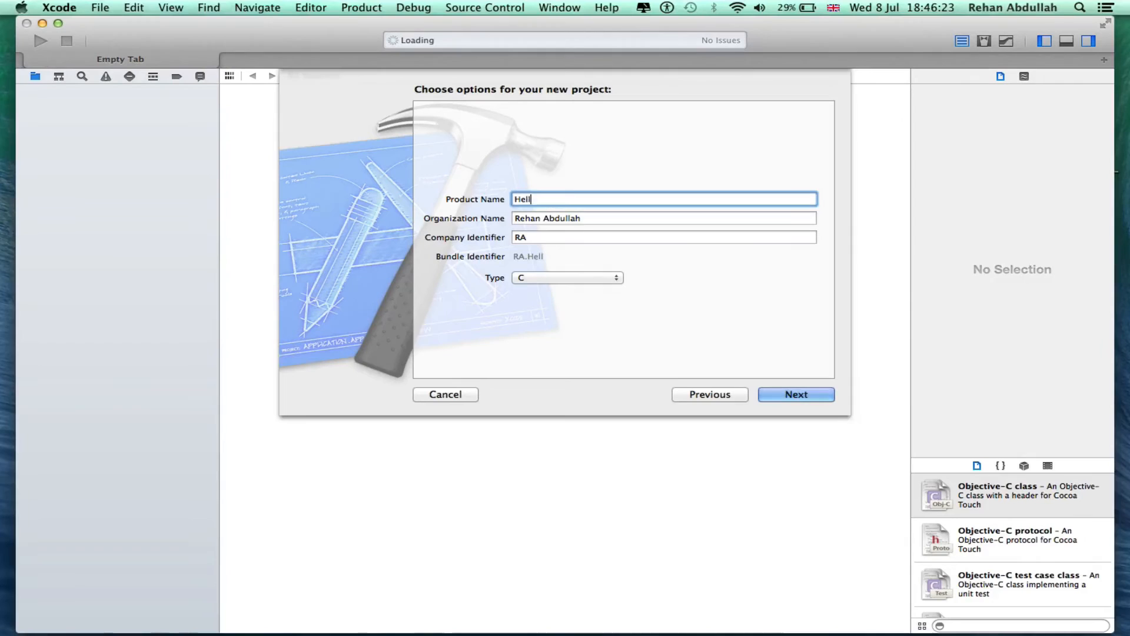
click(567, 277)
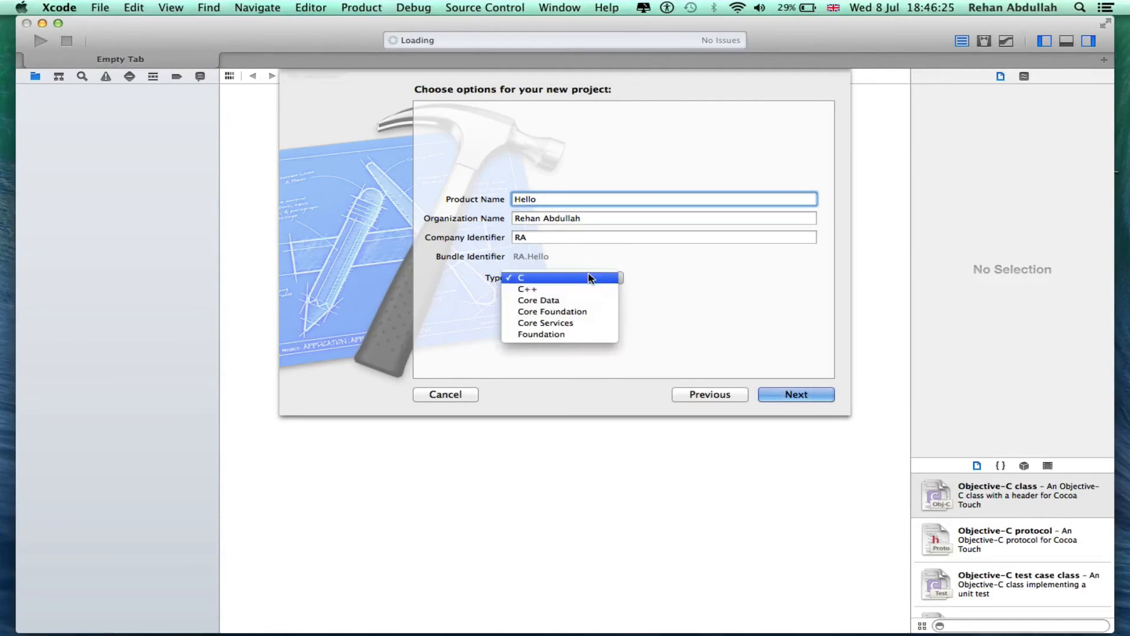
click(796, 394)
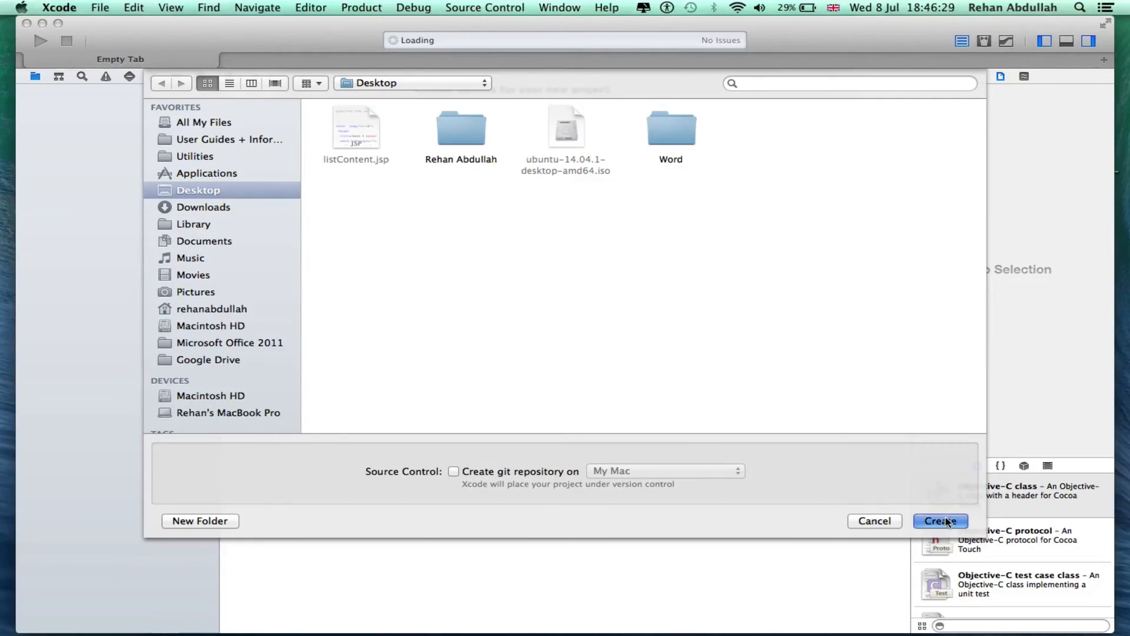
click(940, 520)
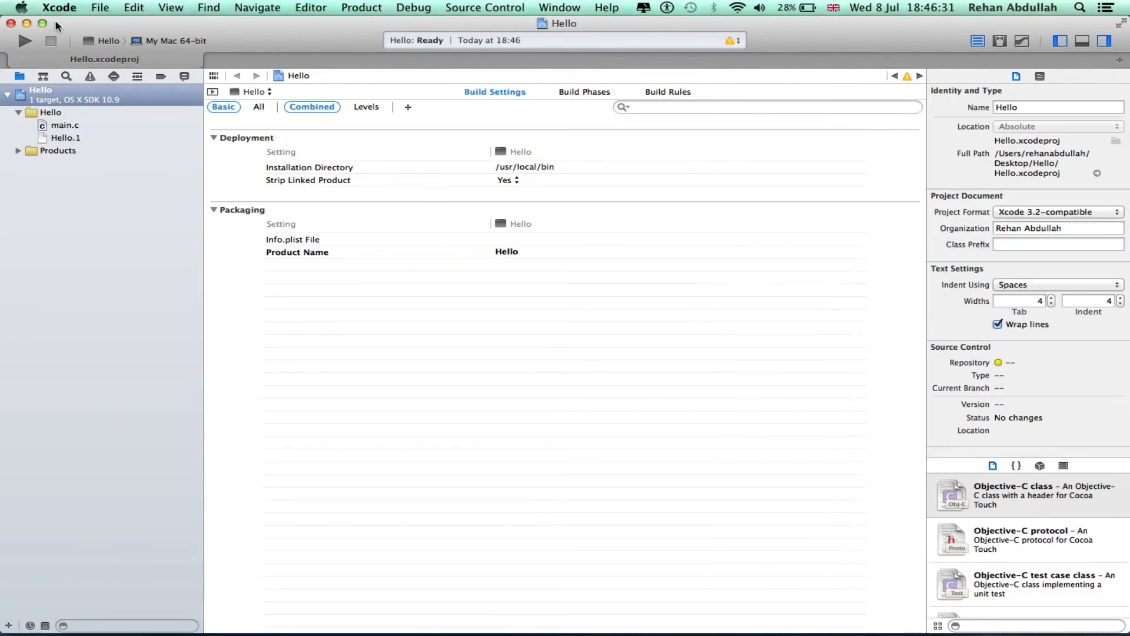
- Open main.c and run it to print 'Hello, World!', then quit Xcode
click(65, 125)
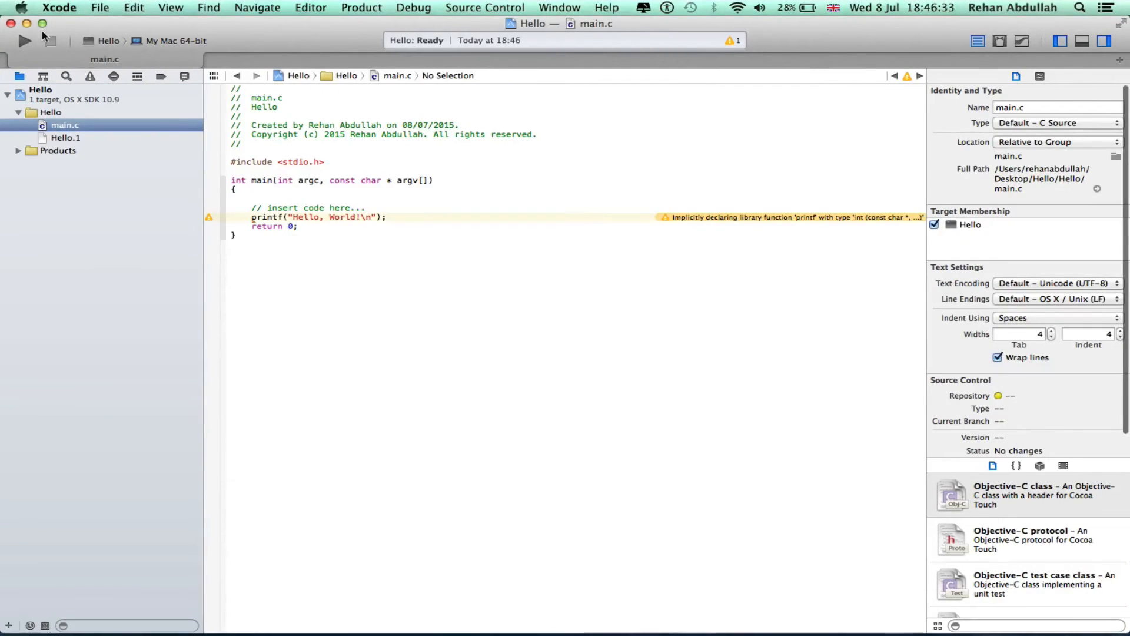
click(24, 41)
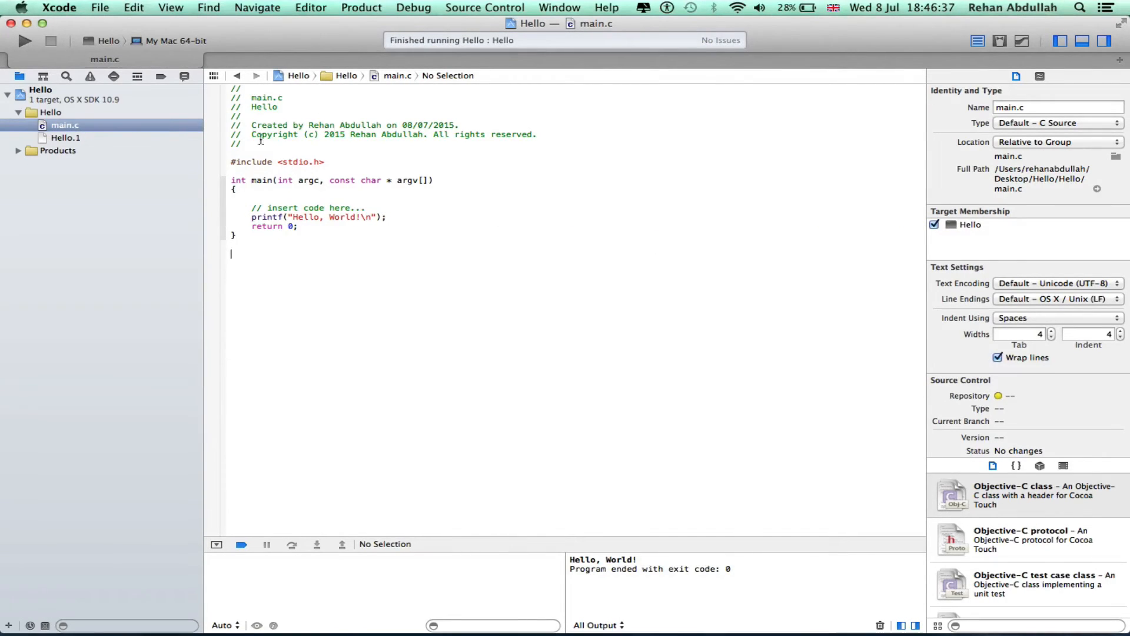
click(58, 7)
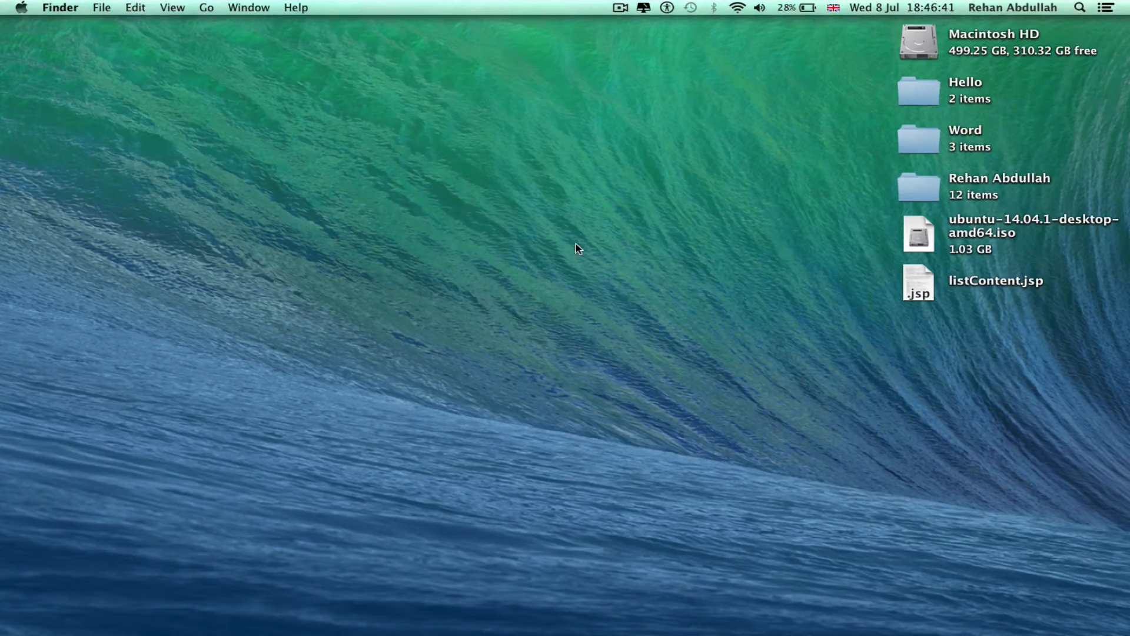
- Trash the Hello folder, permanently empty the Trash, and launch Terminal
right_click(919, 90)
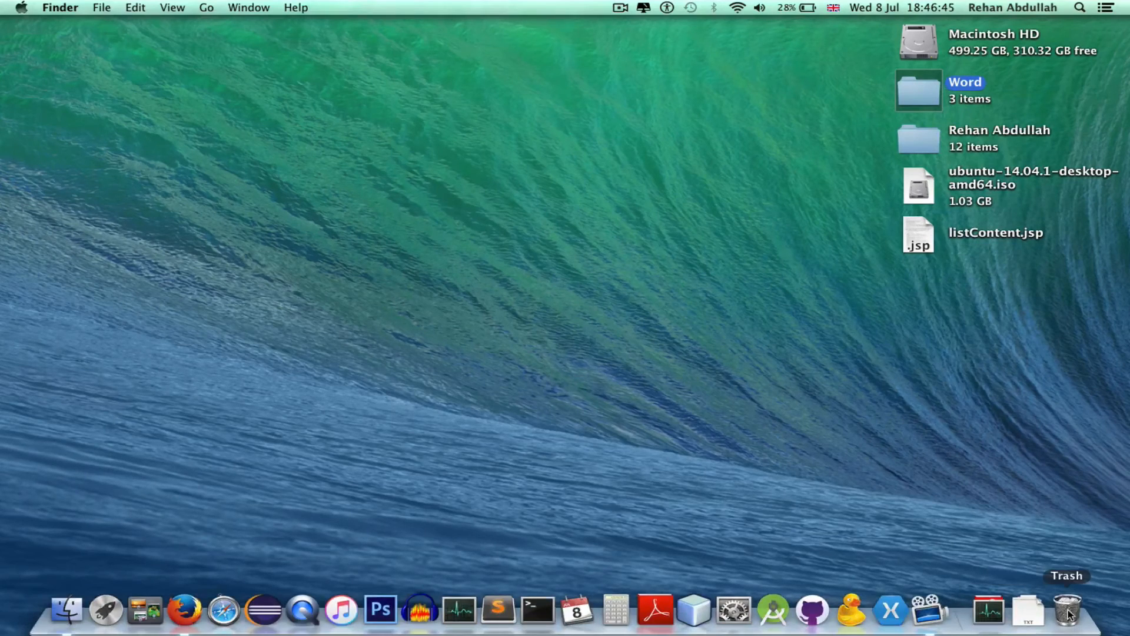
click(1066, 610)
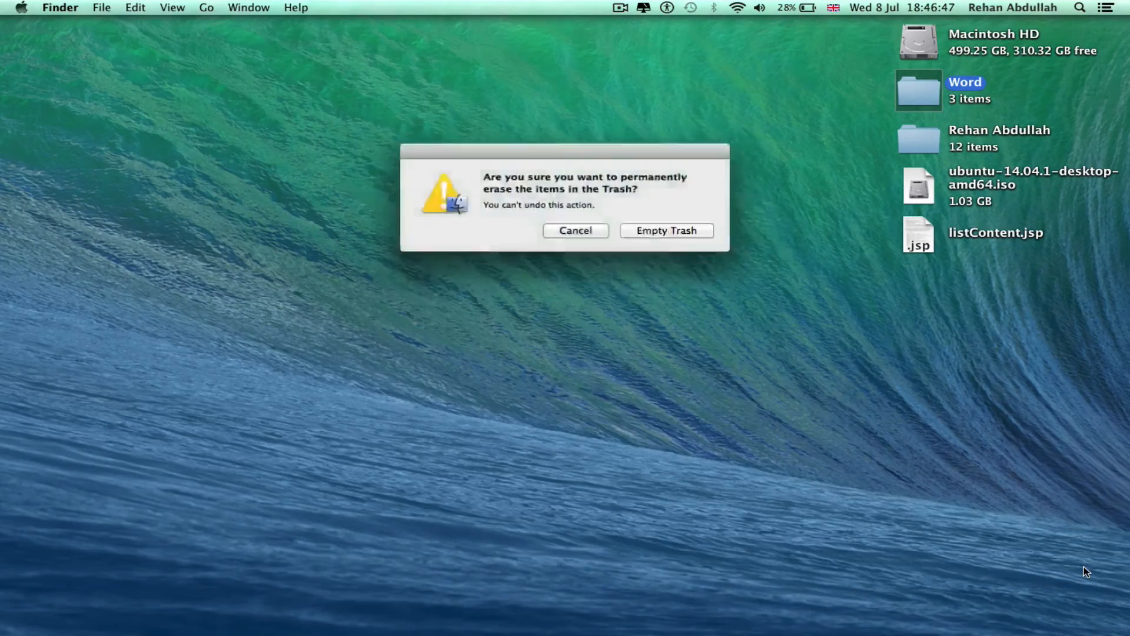
click(664, 230)
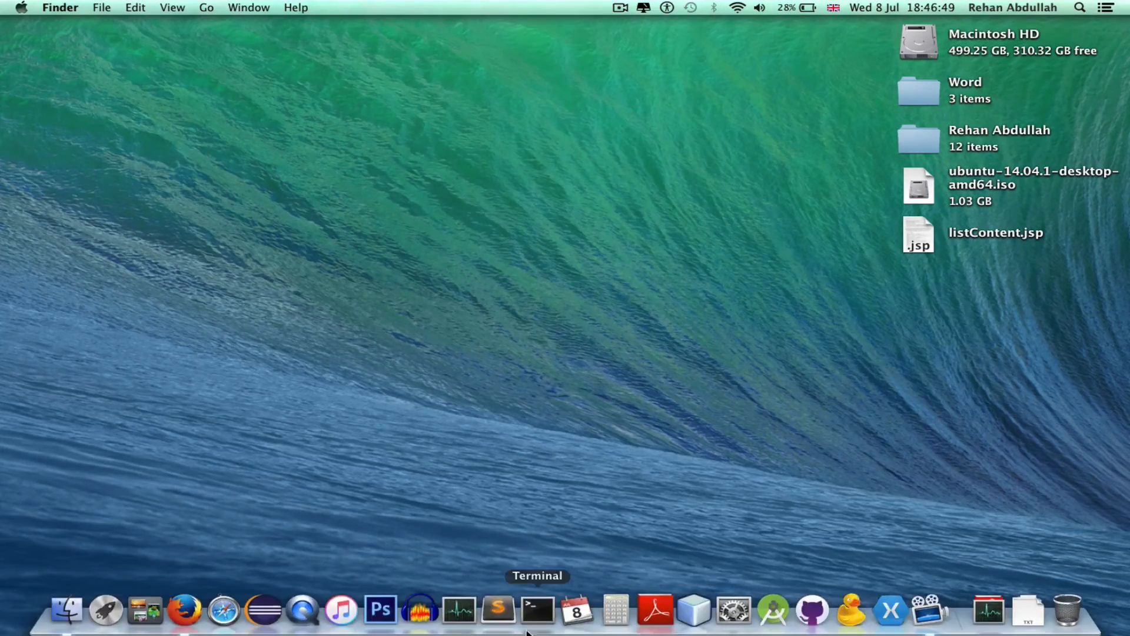
click(537, 610)
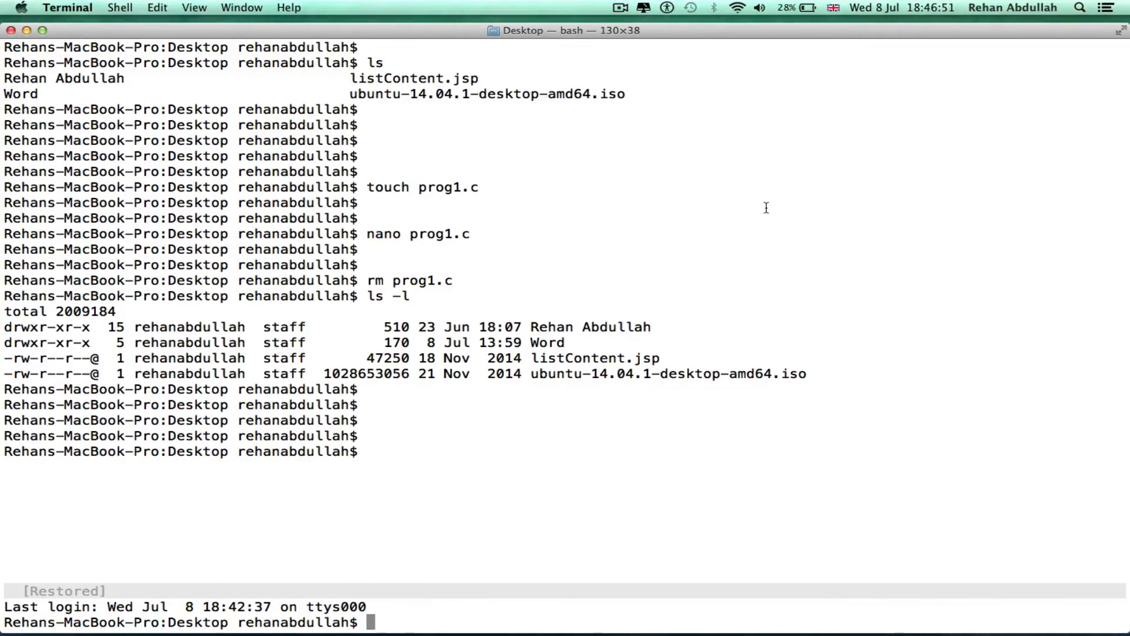
- Clear the Terminal screen and change into the Documents folder
text(clear)
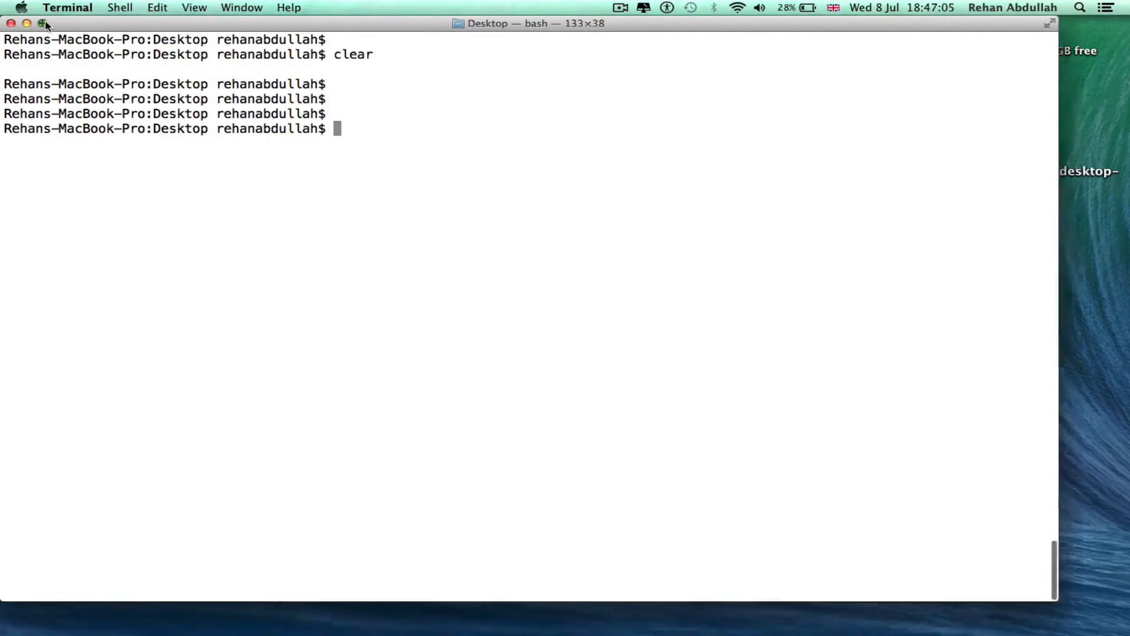
text(cle)
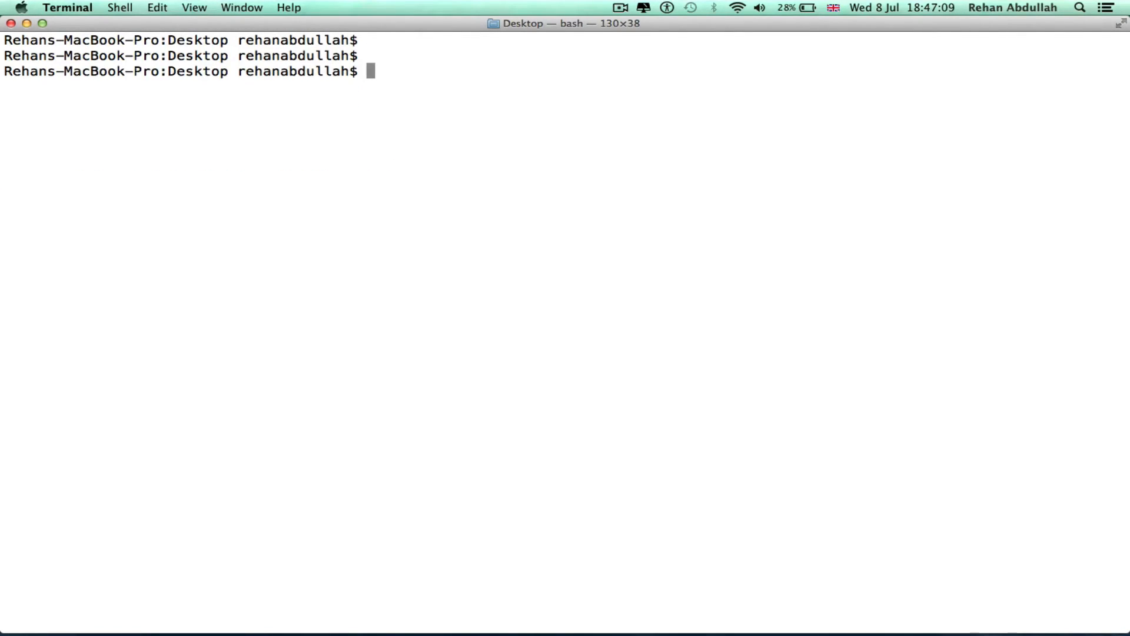
text(cd Doc)
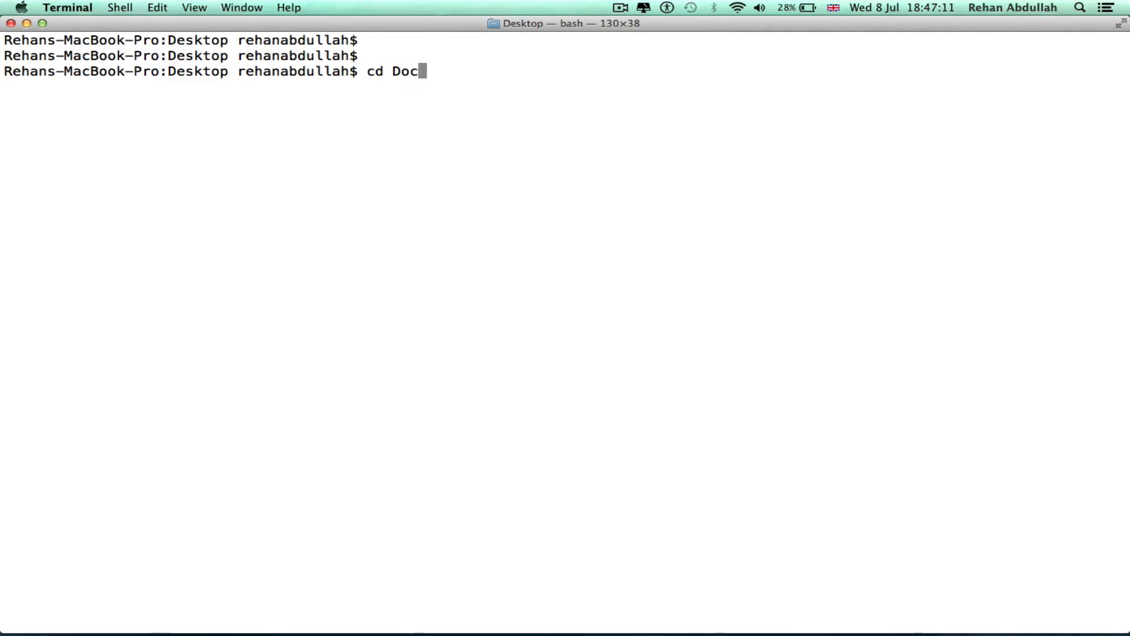
text(um)
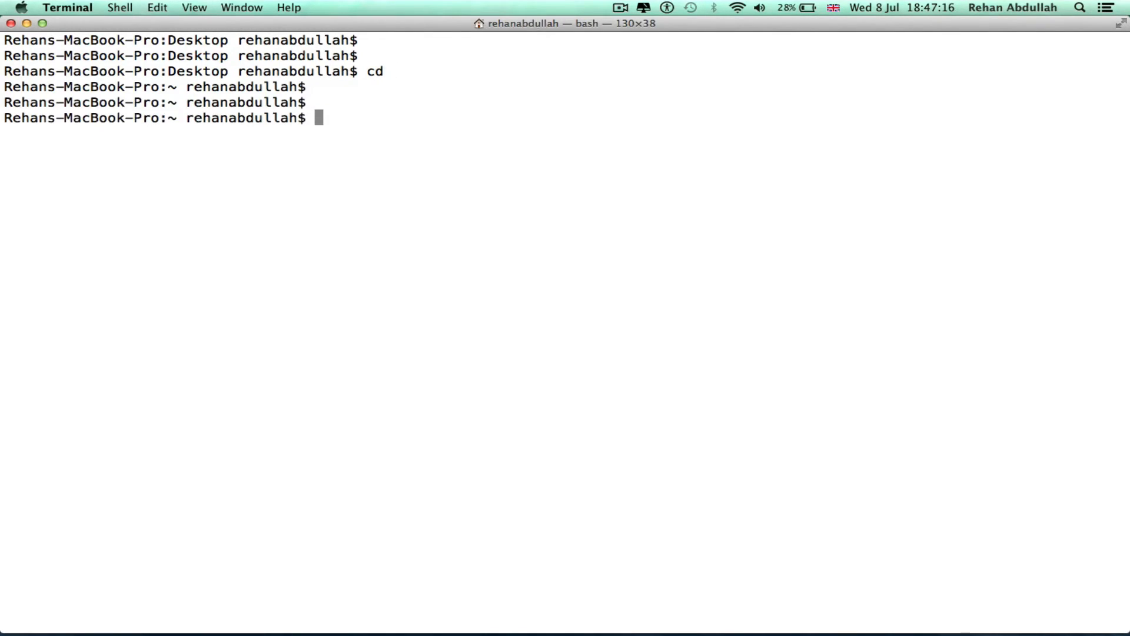
text(cd Documents/)
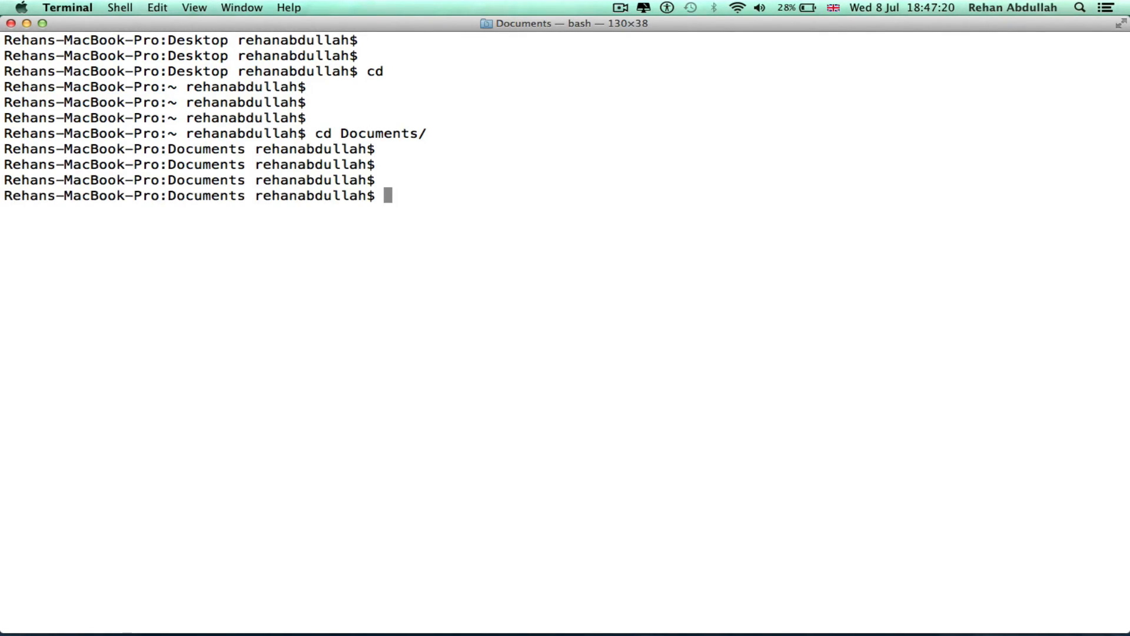
- Open 'Top 10 Programming Software Code Text Editors.docx' in Microsoft Word via open -a
text(open)
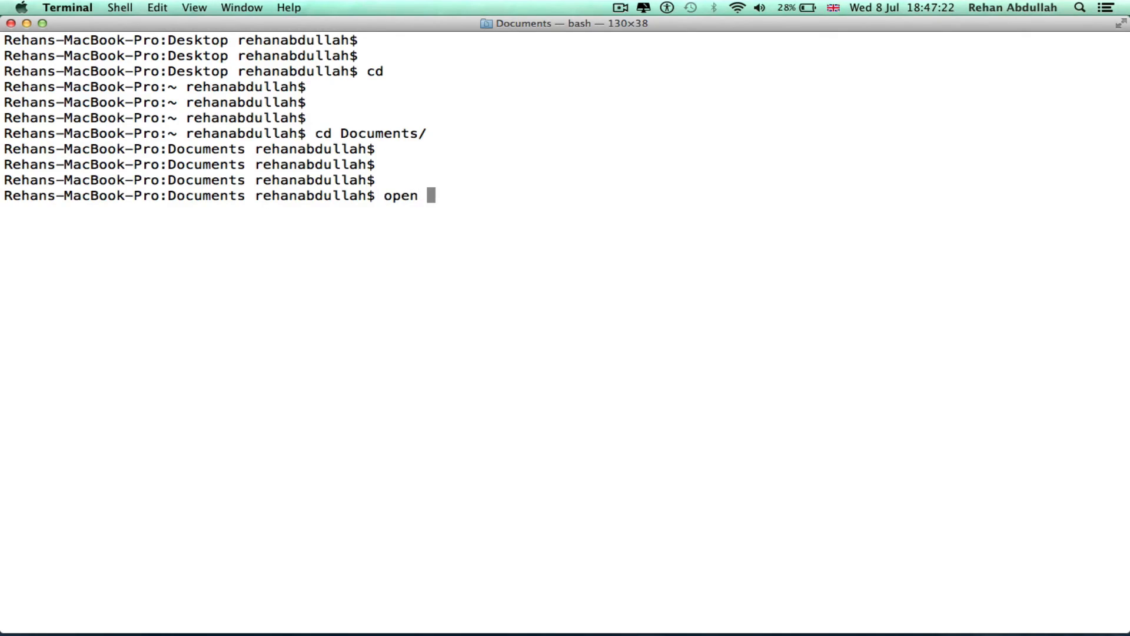
text(-a)
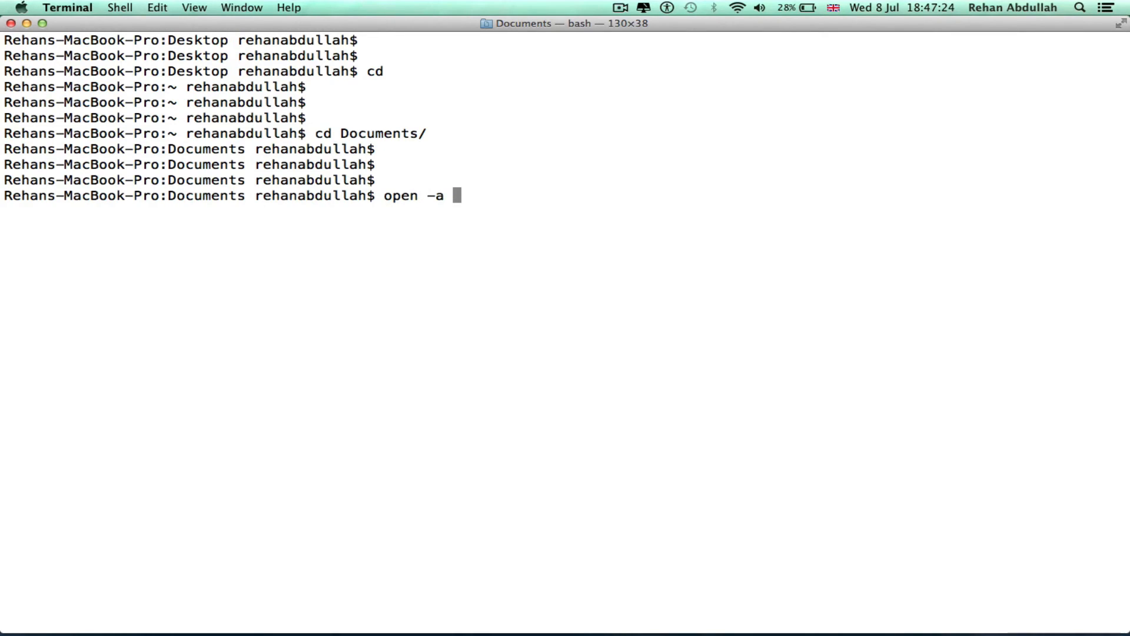
text("Mir)
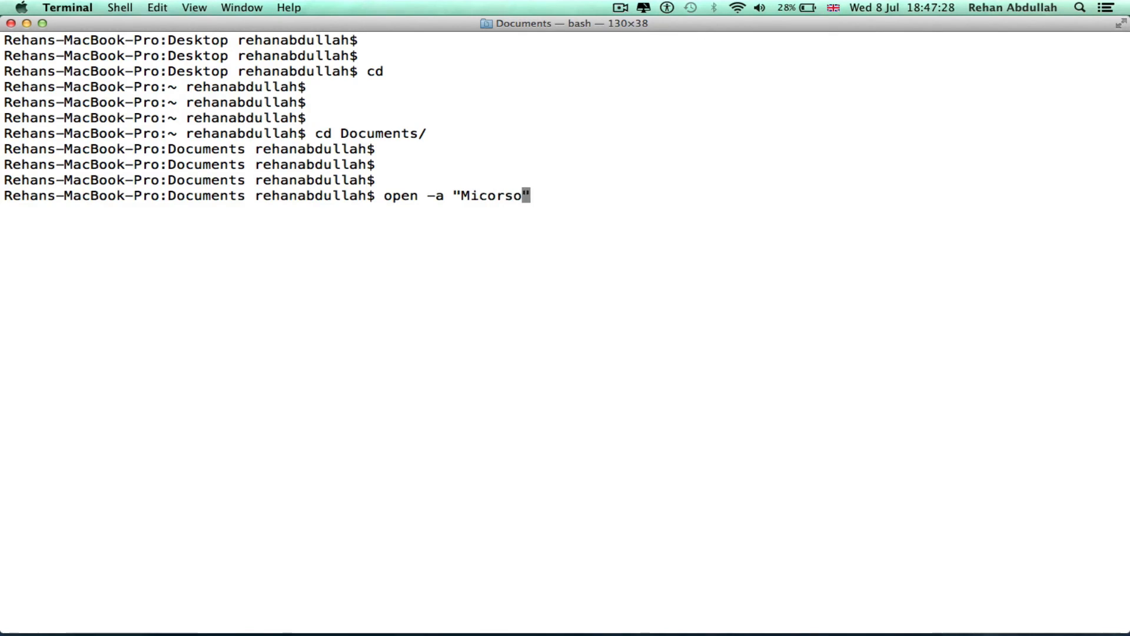
text(Microsoft W)
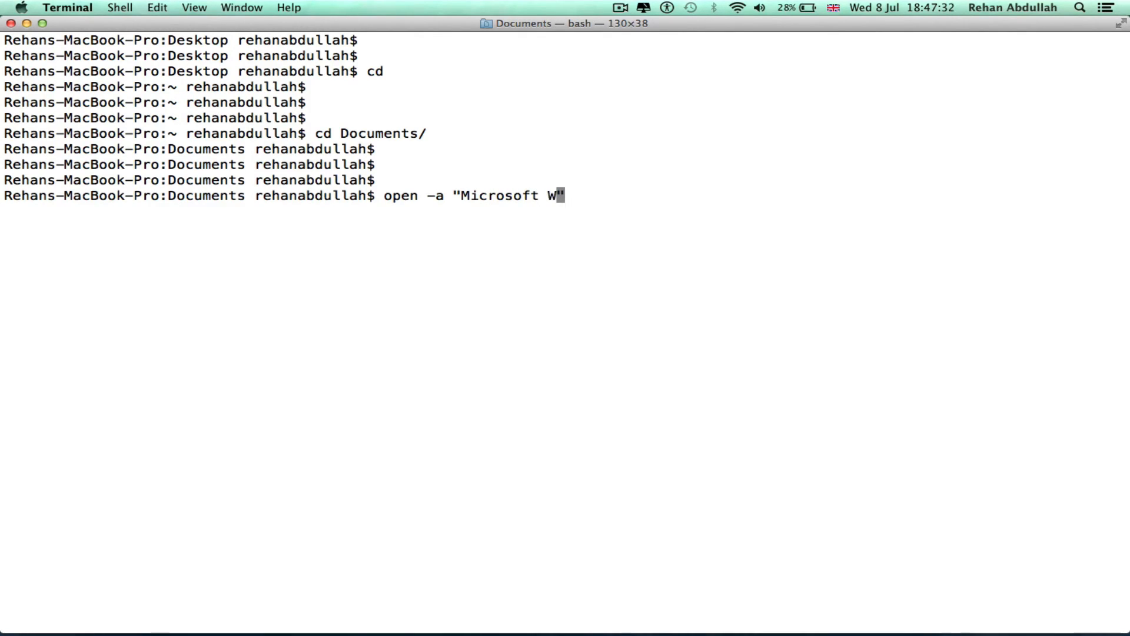
text(ord")
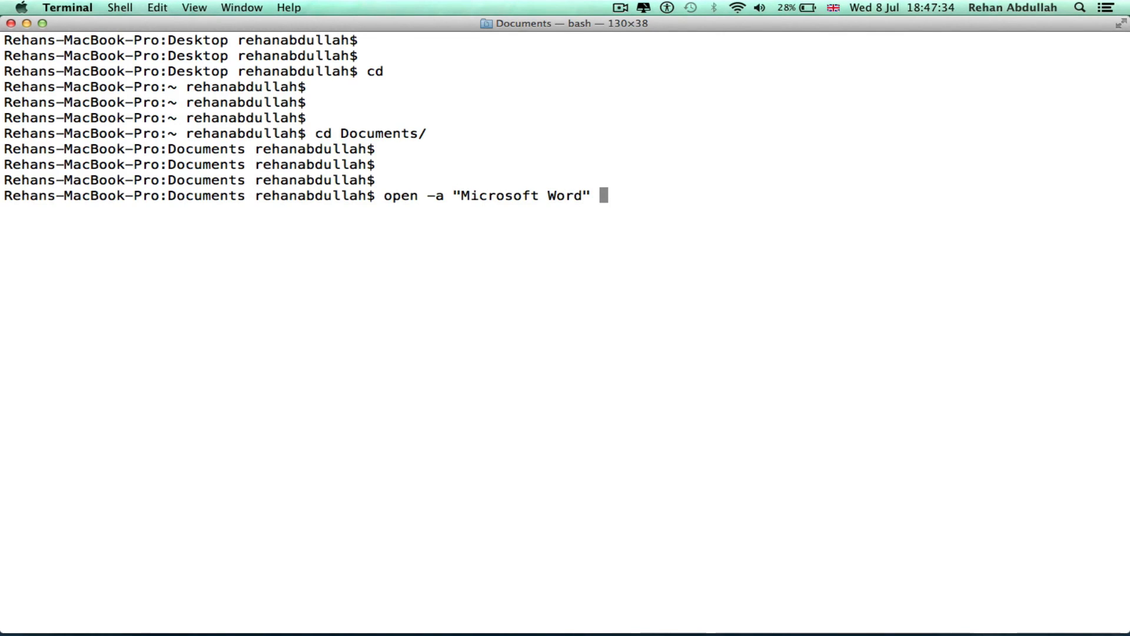
text(Top\ 10\ Programming\ Software\ Code\ Text\ Editors.docx)
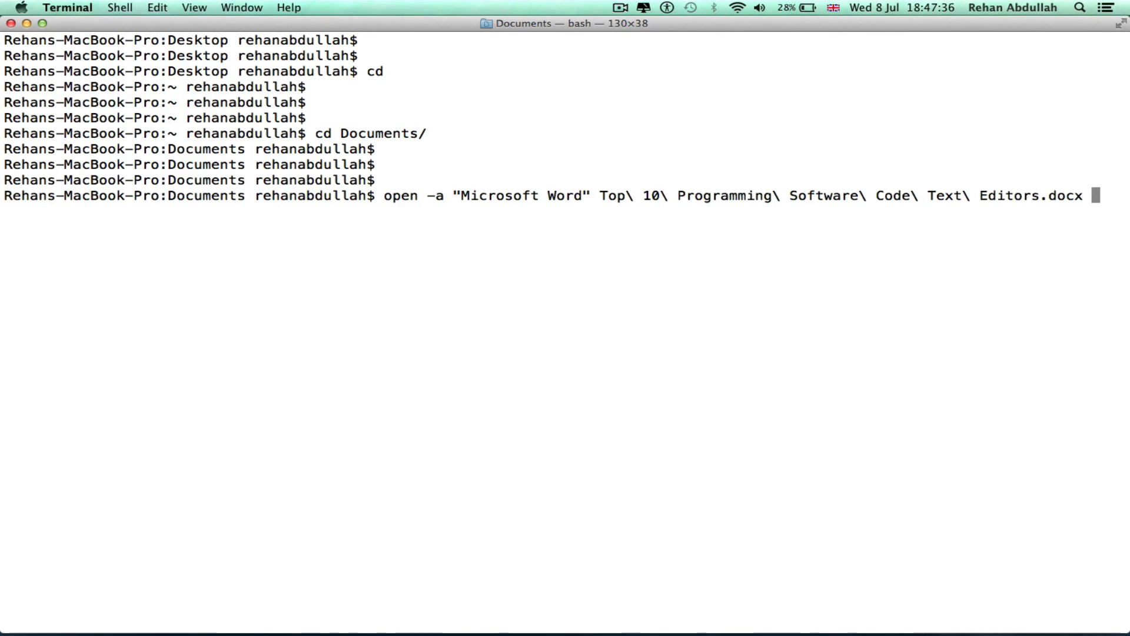
key(Return)
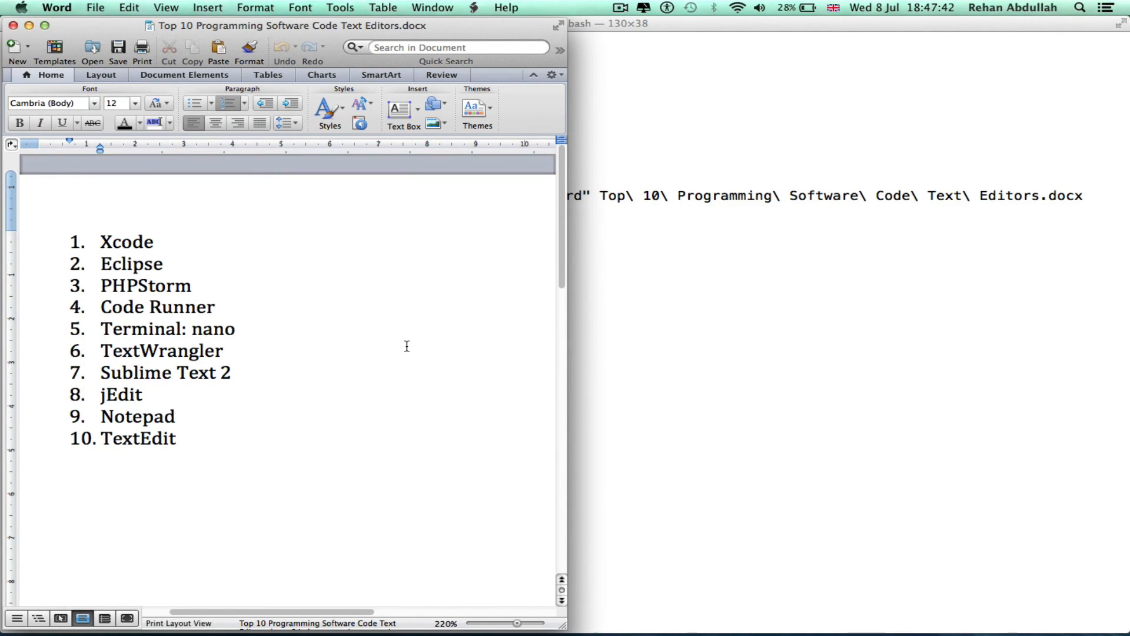
- Focus the Word document and place the cursor at Xcode, the first entry
click(101, 241)
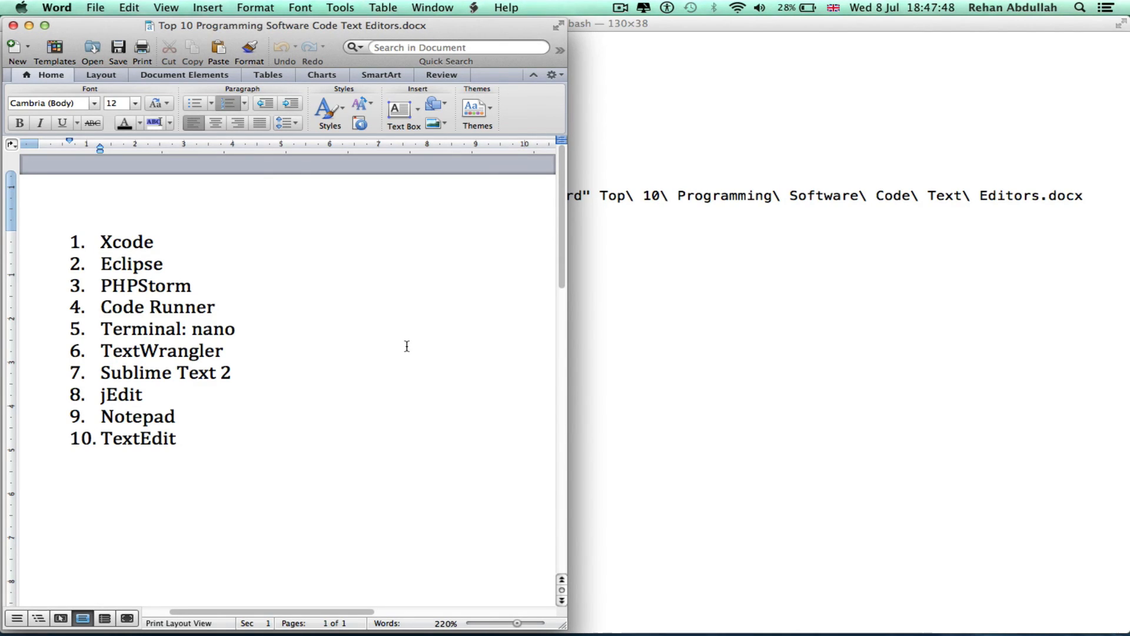
click(101, 241)
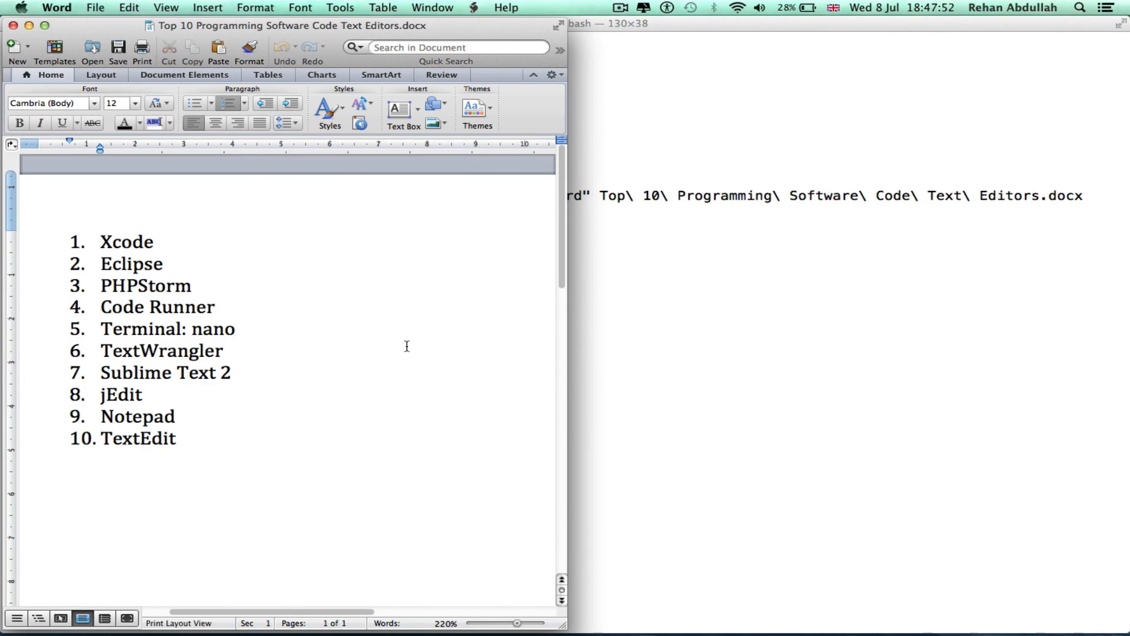
click(101, 242)
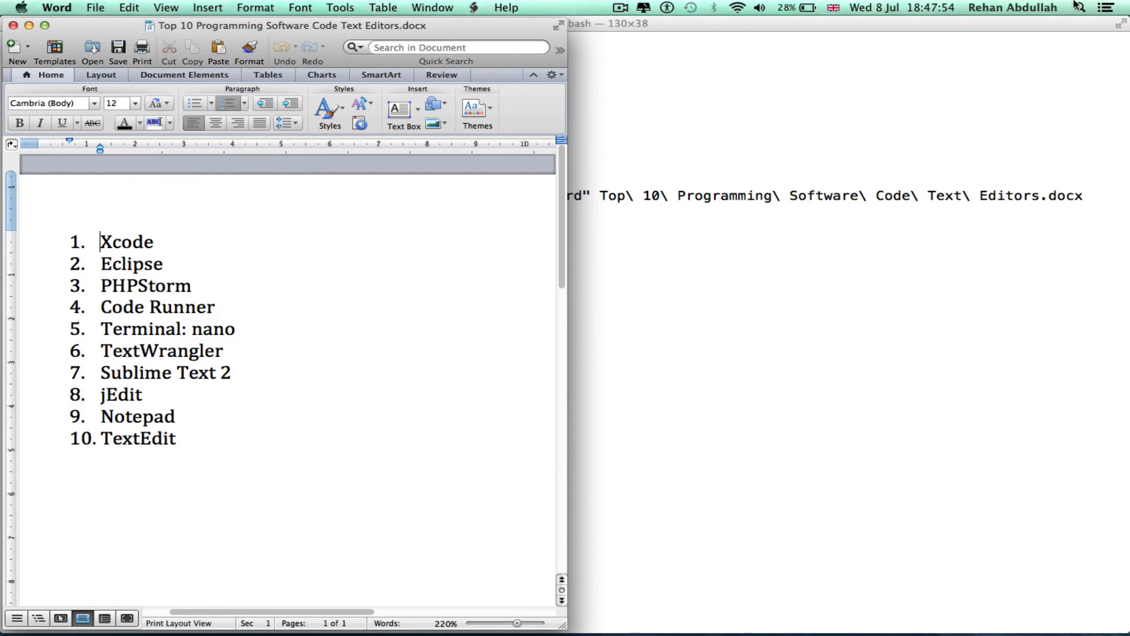